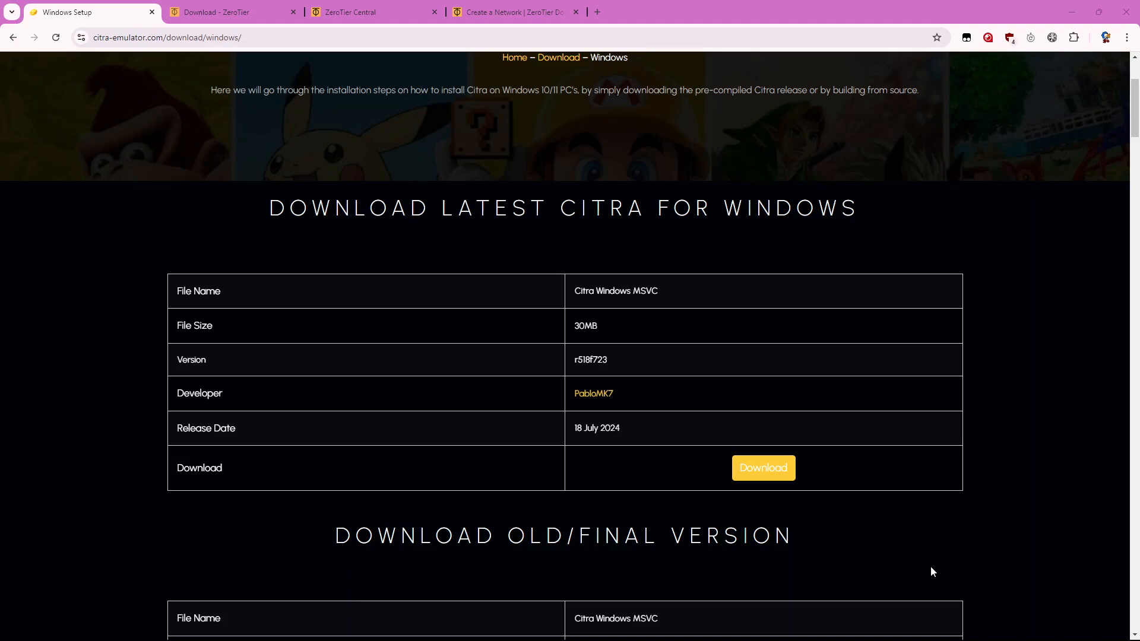
mouse_move(675, 555)
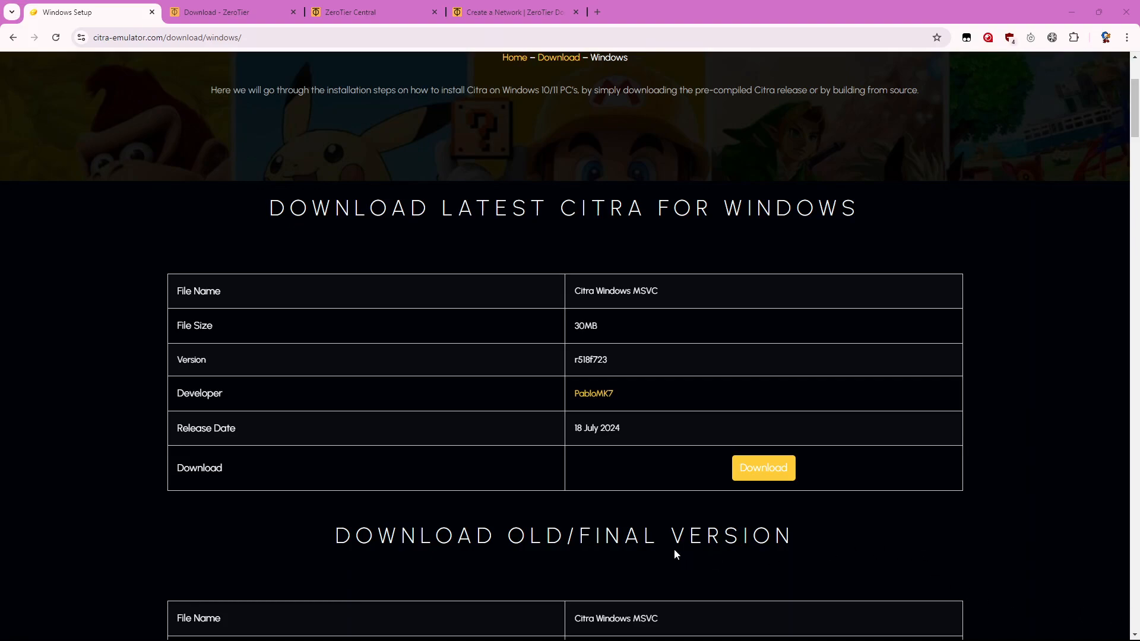
mouse_move(845, 533)
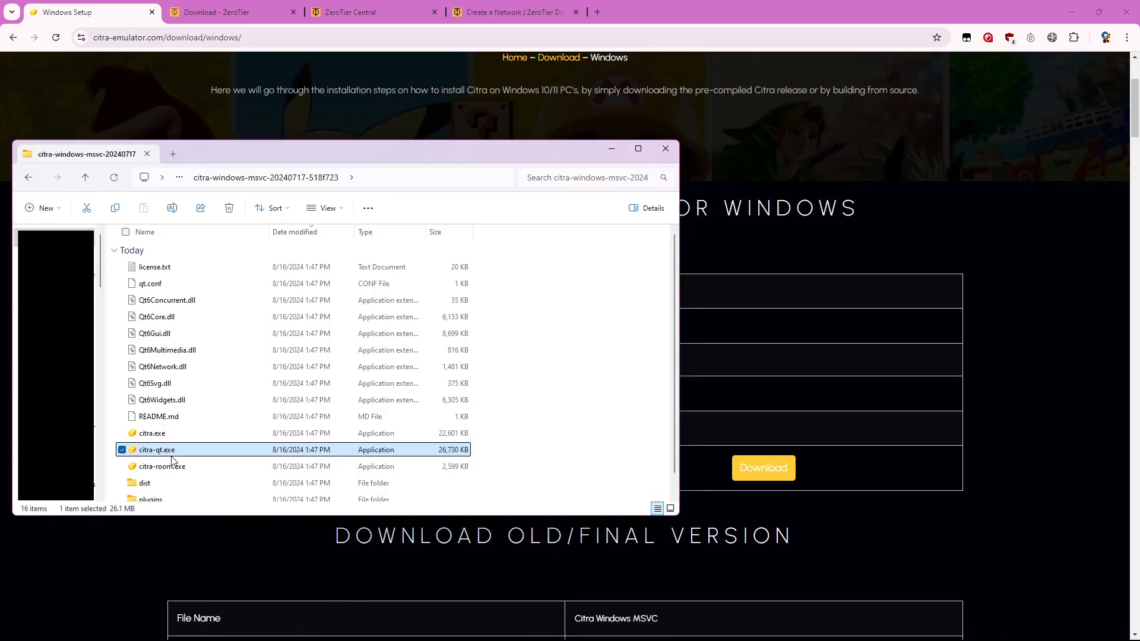
mouse_move(183, 458)
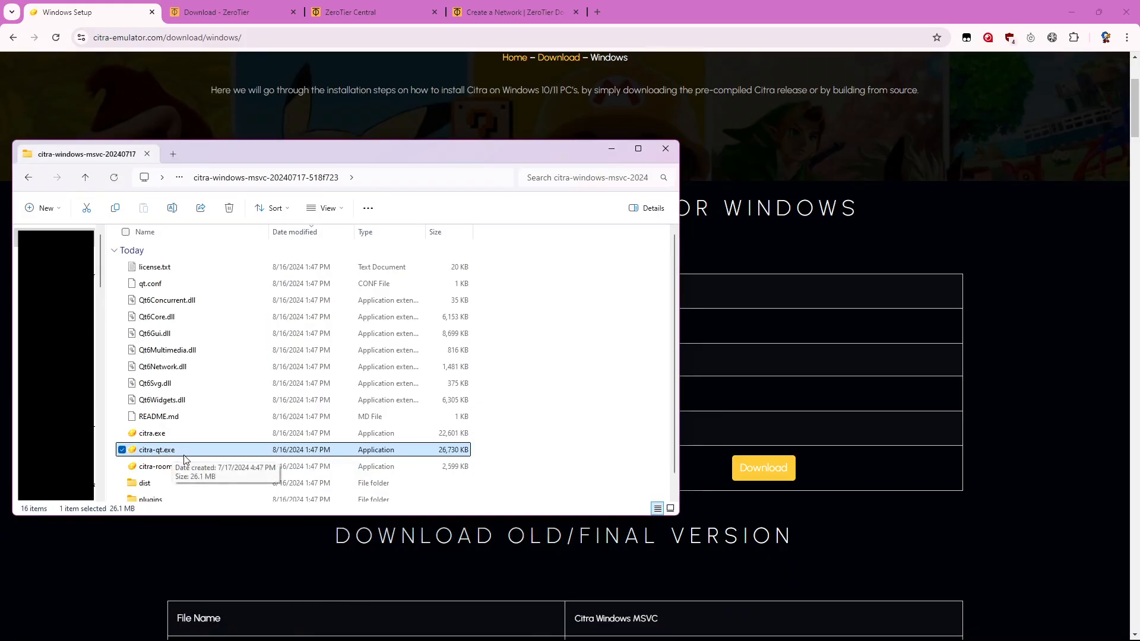
mouse_move(433, 412)
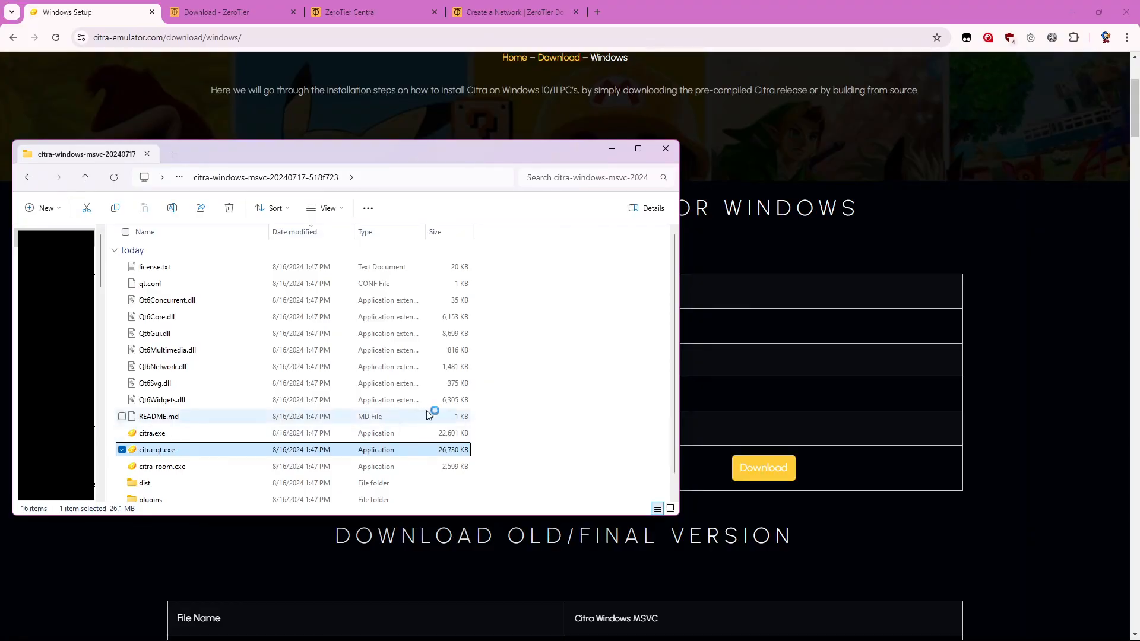
Step: Launch Citra and bring up its user data folder via File > Open Citra Folder
double_click(156, 449)
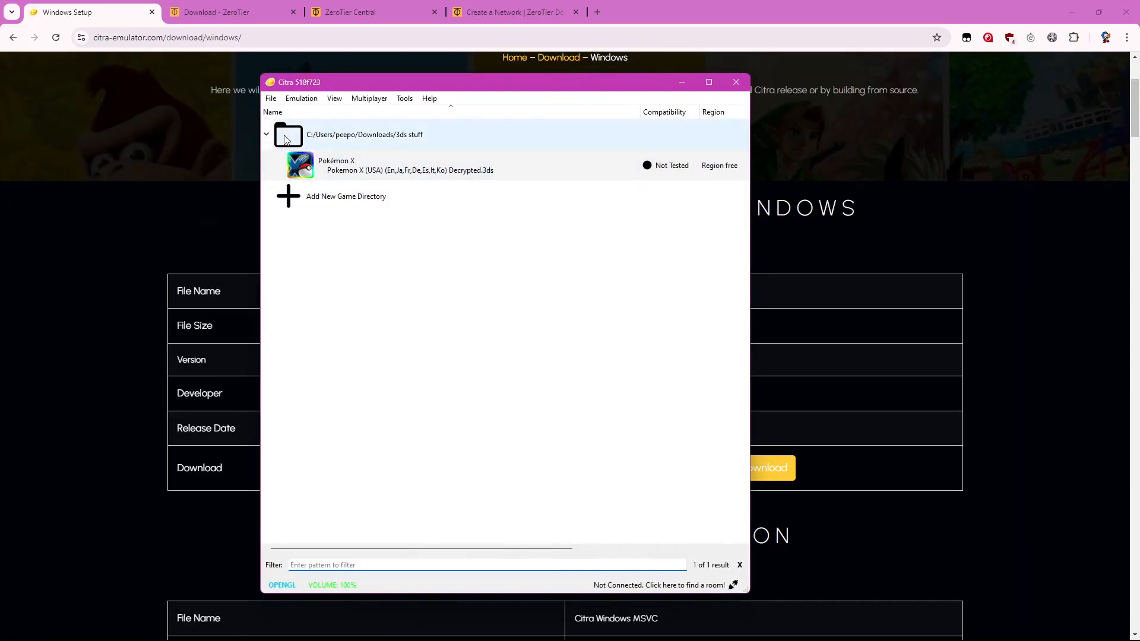
left_click(271, 99)
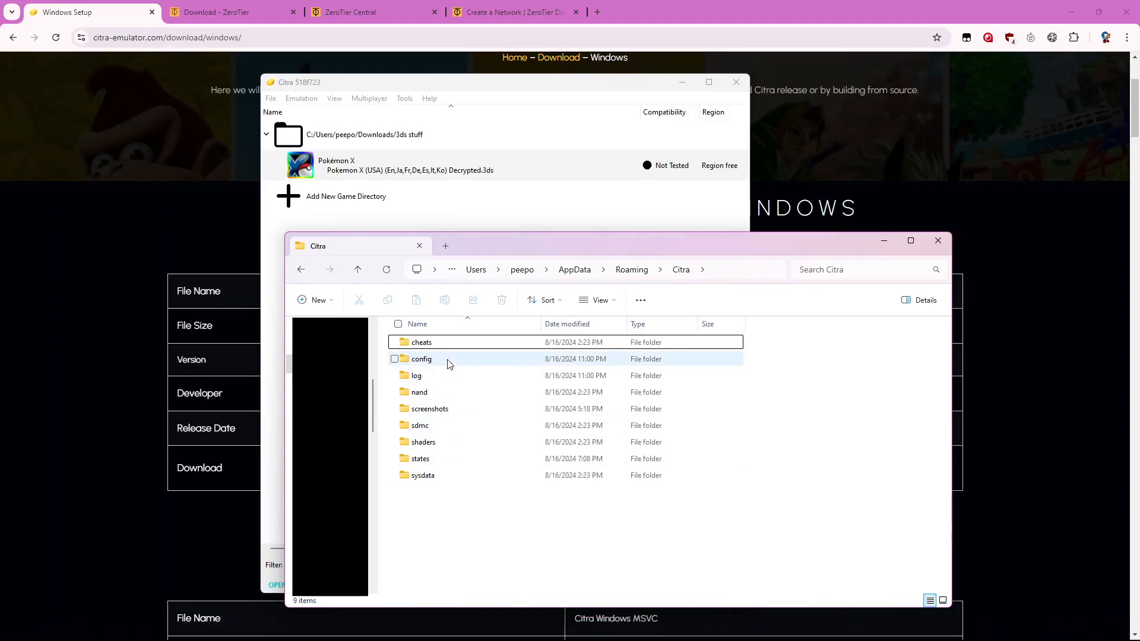
Step: Open qt-config.ini from the config folder in Notepad
double_click(420, 358)
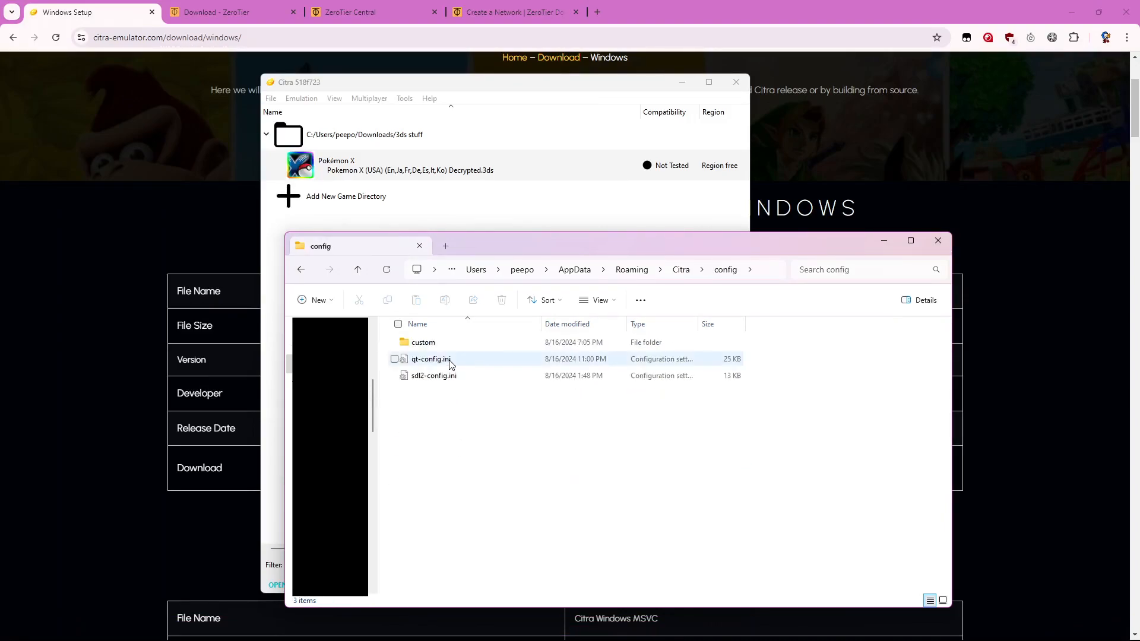
mouse_move(430, 359)
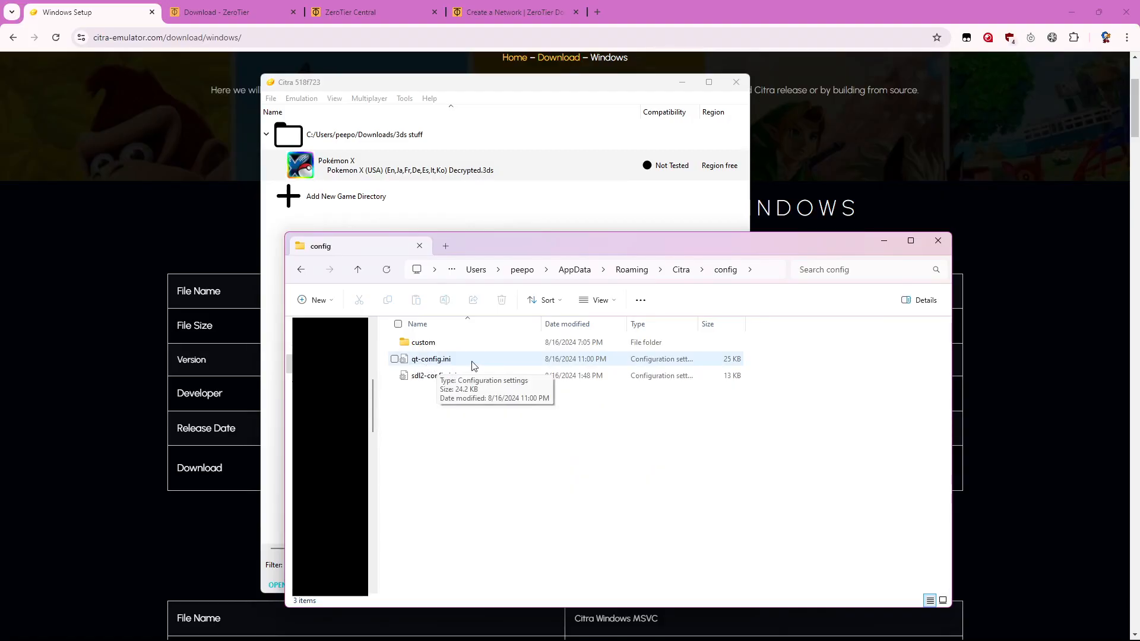
right_click(430, 359)
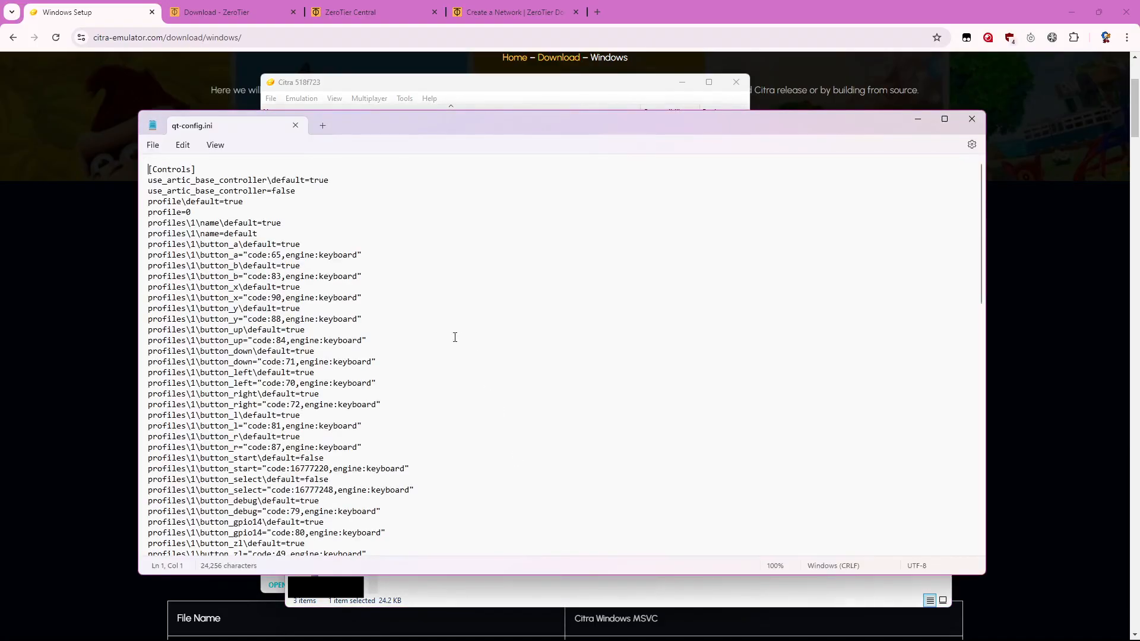
mouse_move(578, 265)
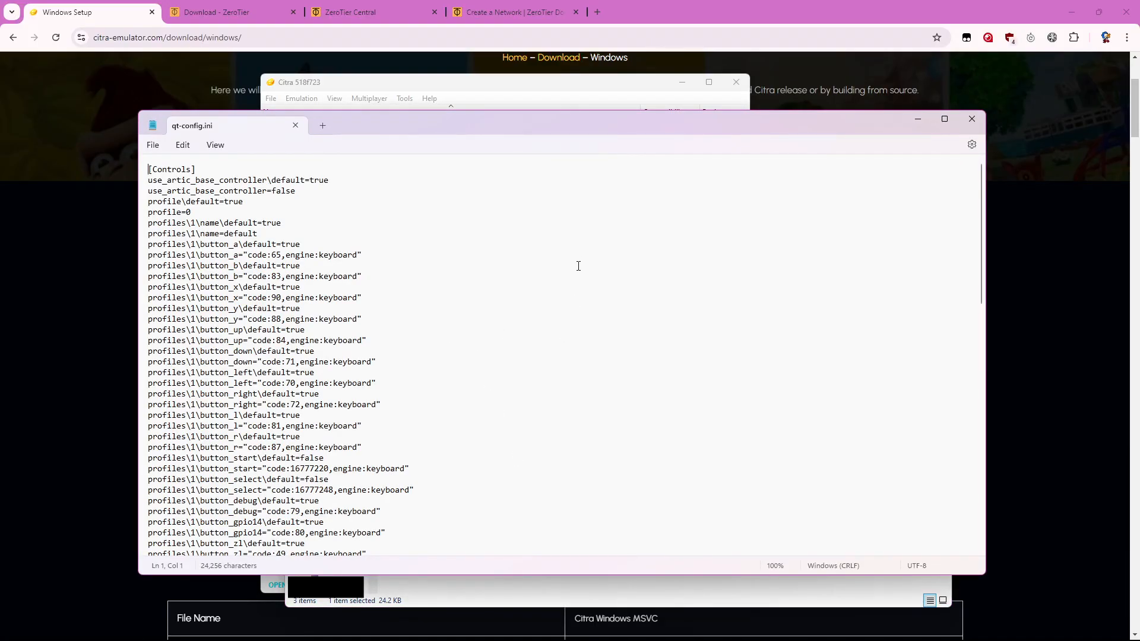
Step: Find the [WebService] web_api_url entry by searching for "web" and select its address
left_click(300, 265)
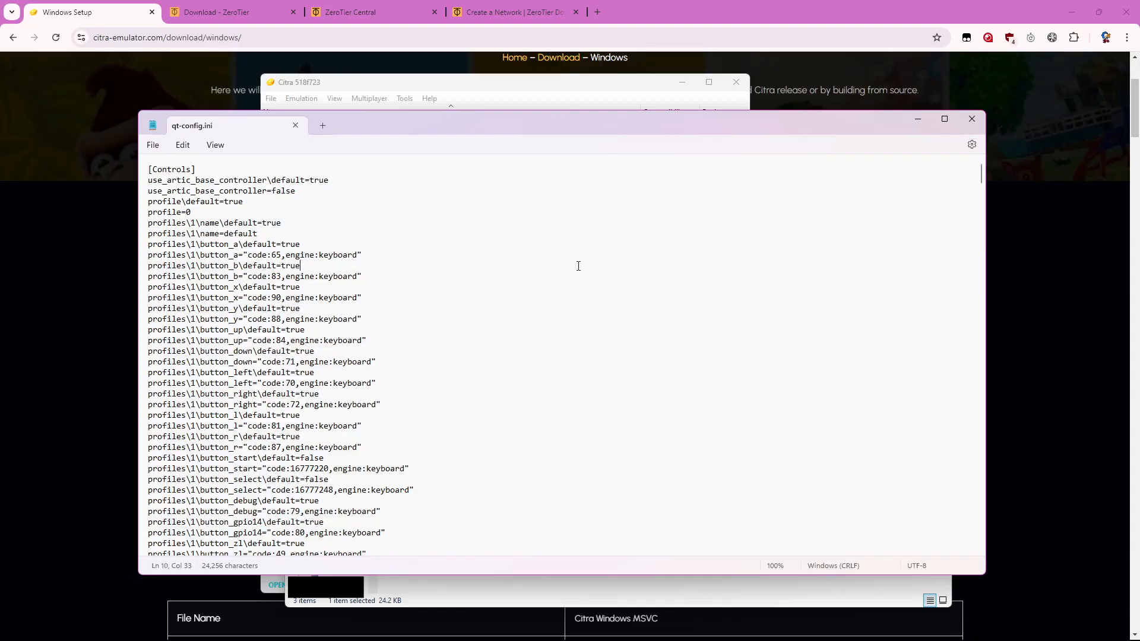
type("web")
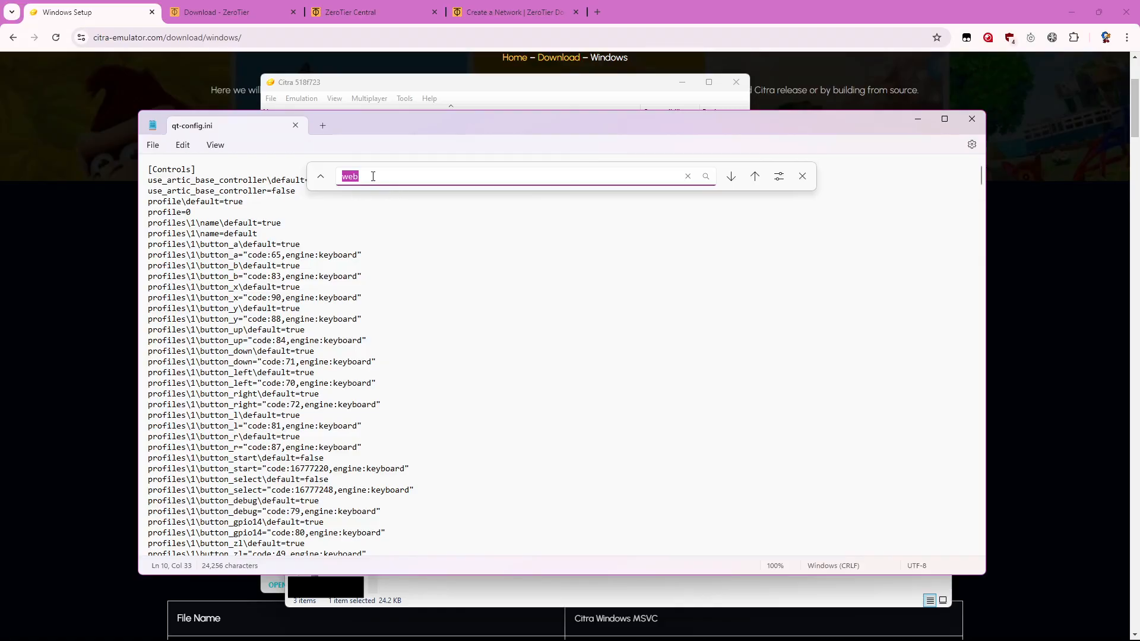
left_click(731, 175)
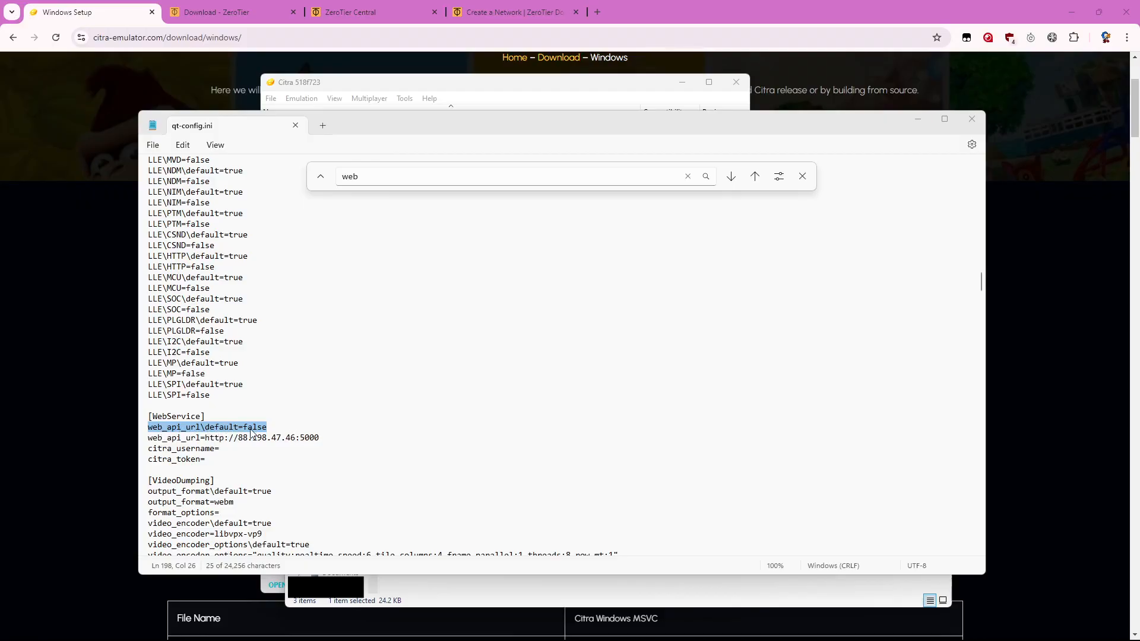
double_click(254, 427)
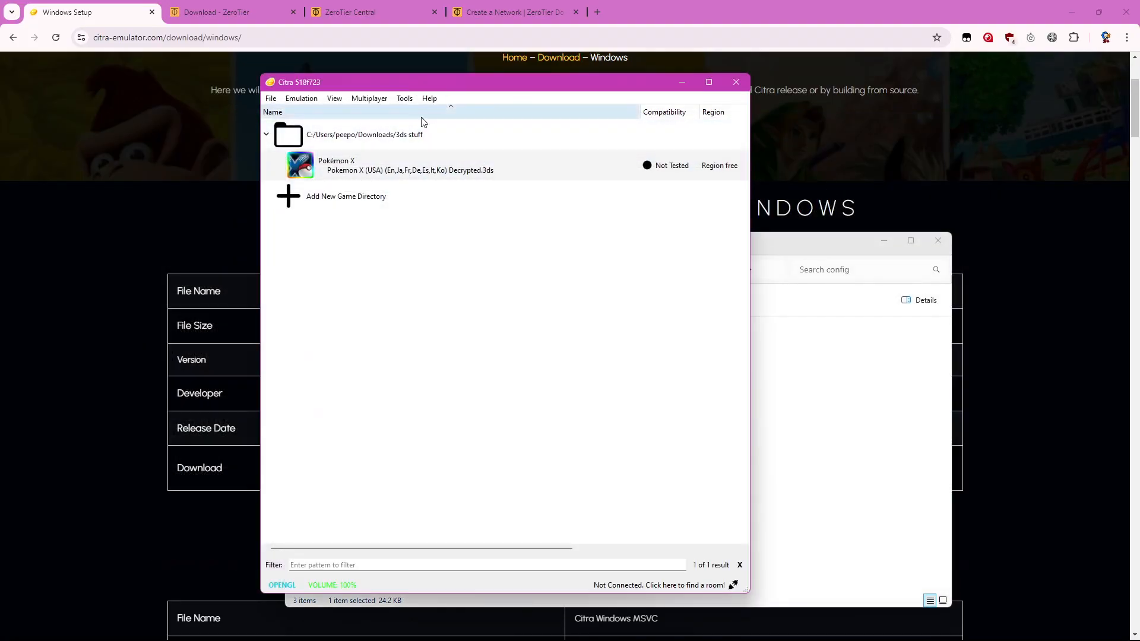
Step: Close the Citra window and the config File Explorer window
left_click(364, 134)
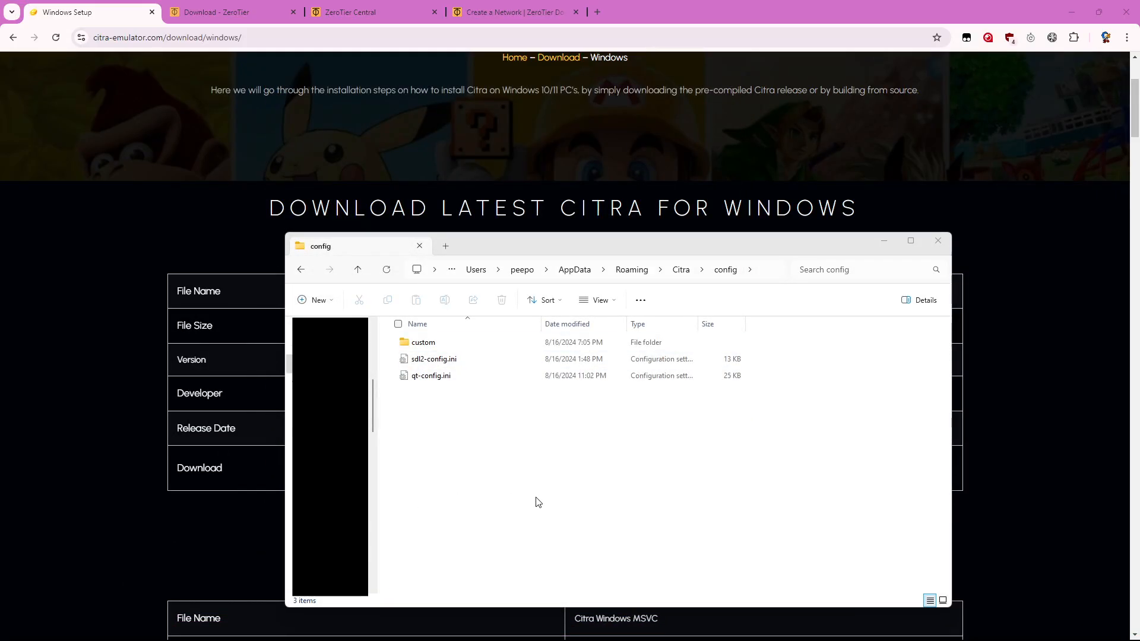
mouse_move(477, 408)
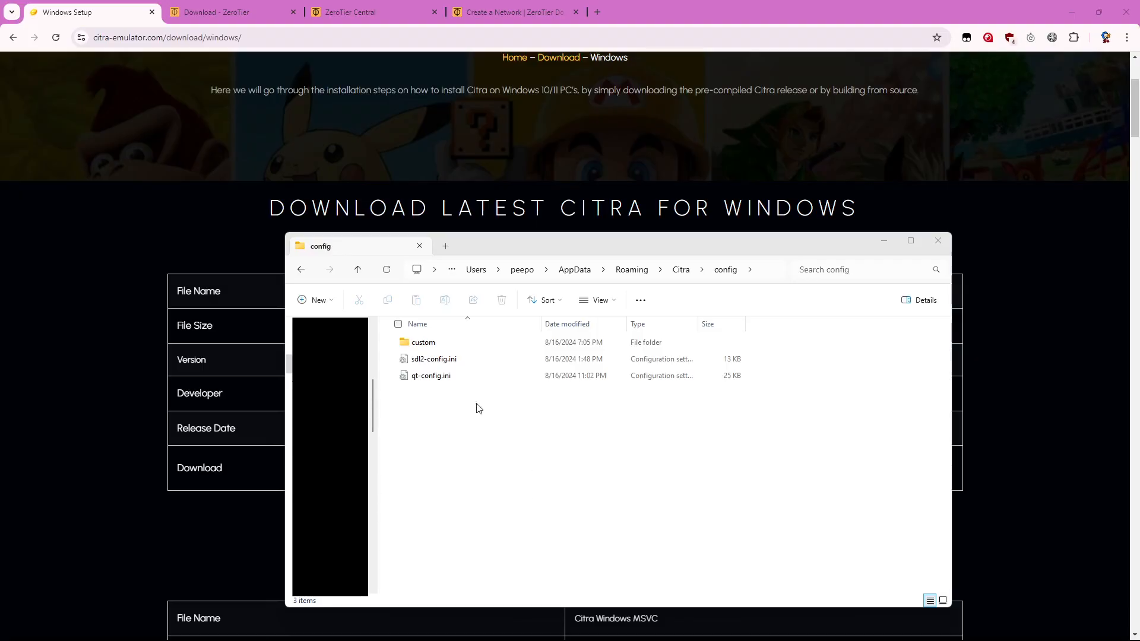
left_click(937, 241)
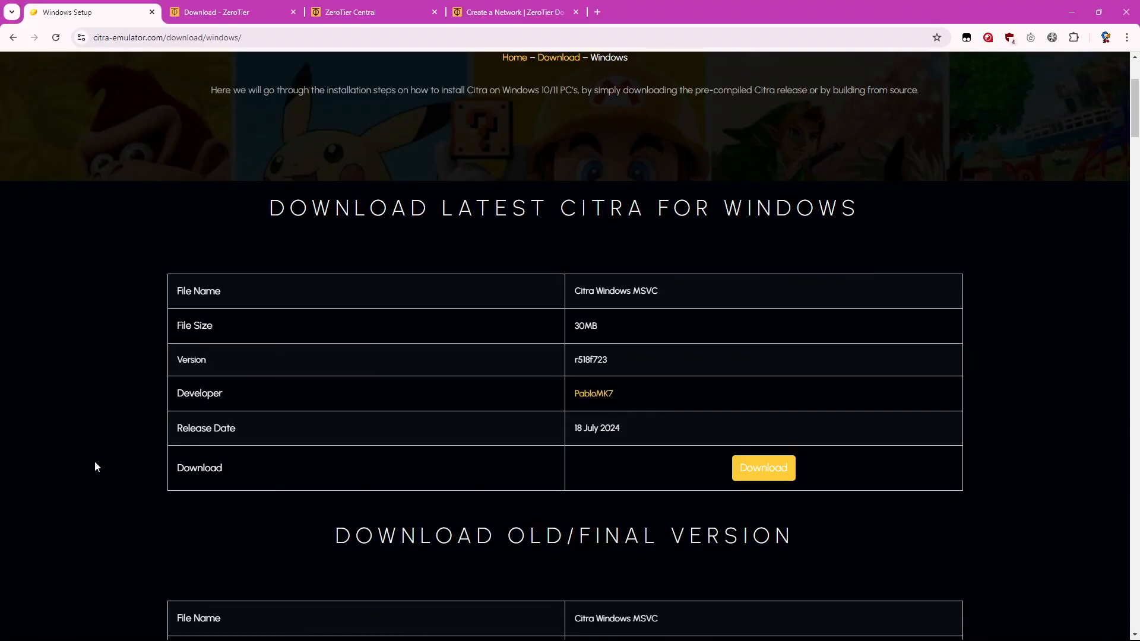
mouse_move(168, 255)
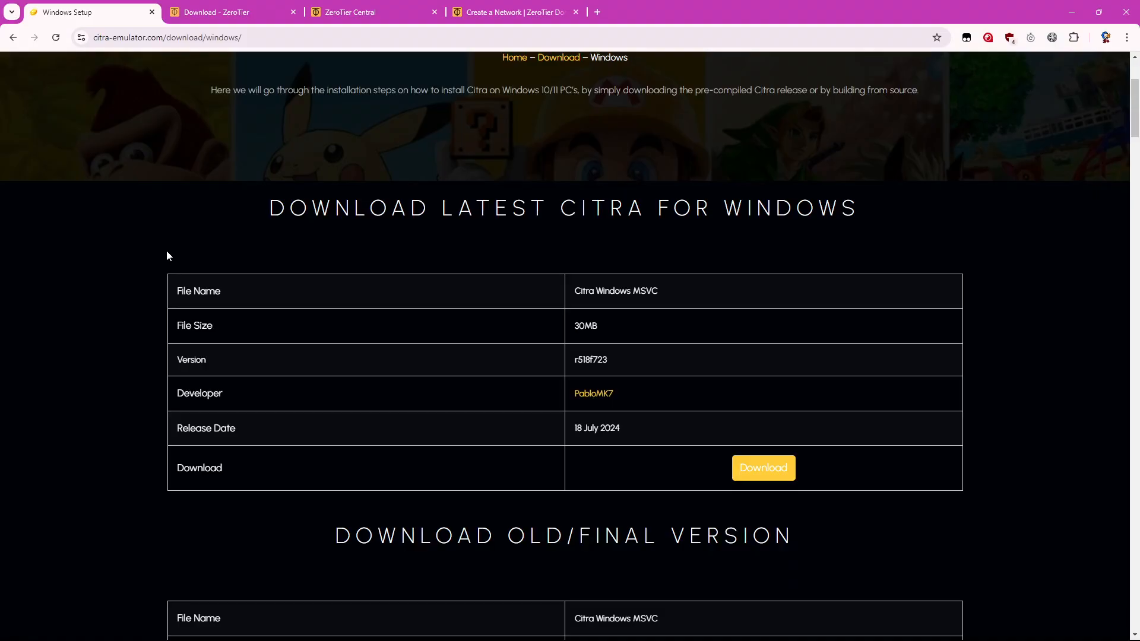
mouse_move(226, 24)
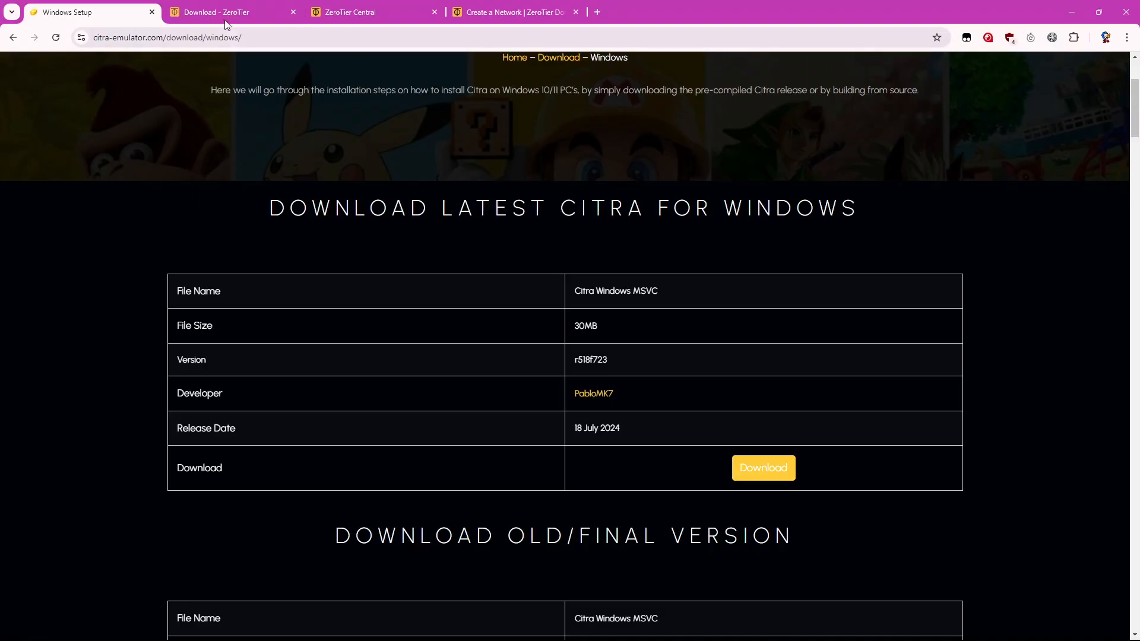
Step: Switch to the ZeroTier download page showing version 1.14.0
left_click(215, 12)
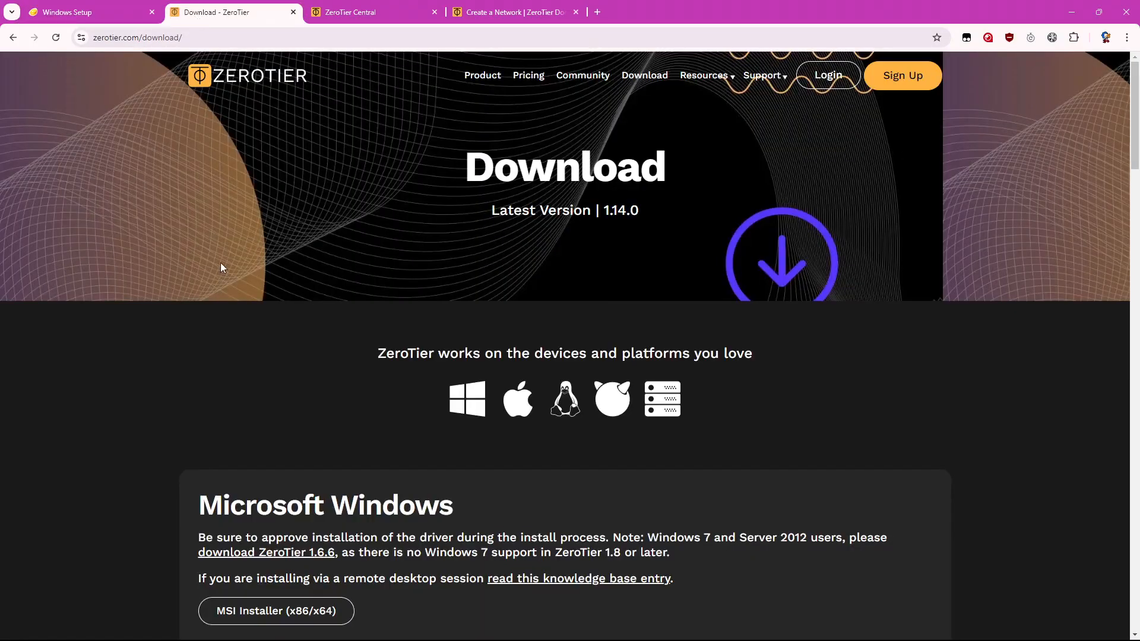
mouse_move(483, 261)
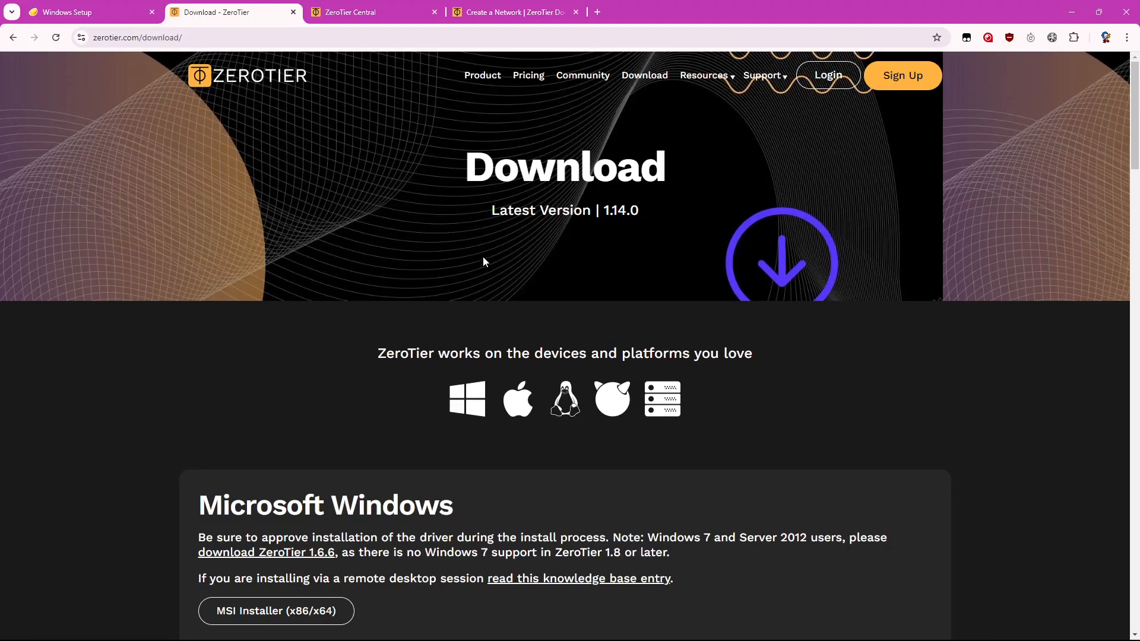
mouse_move(660, 303)
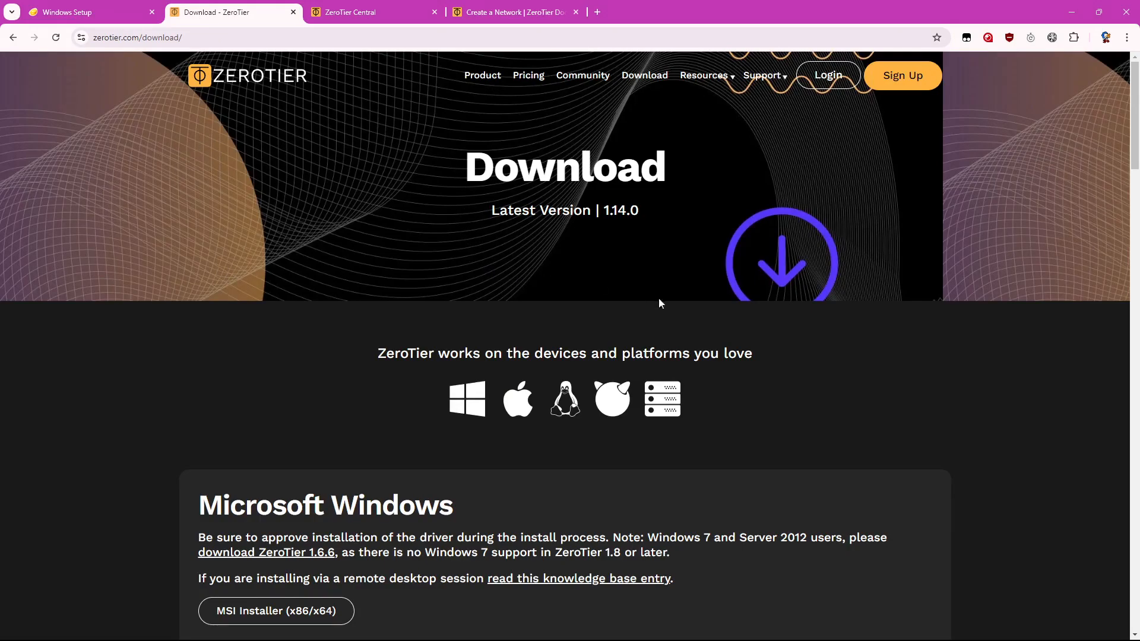
mouse_move(797, 377)
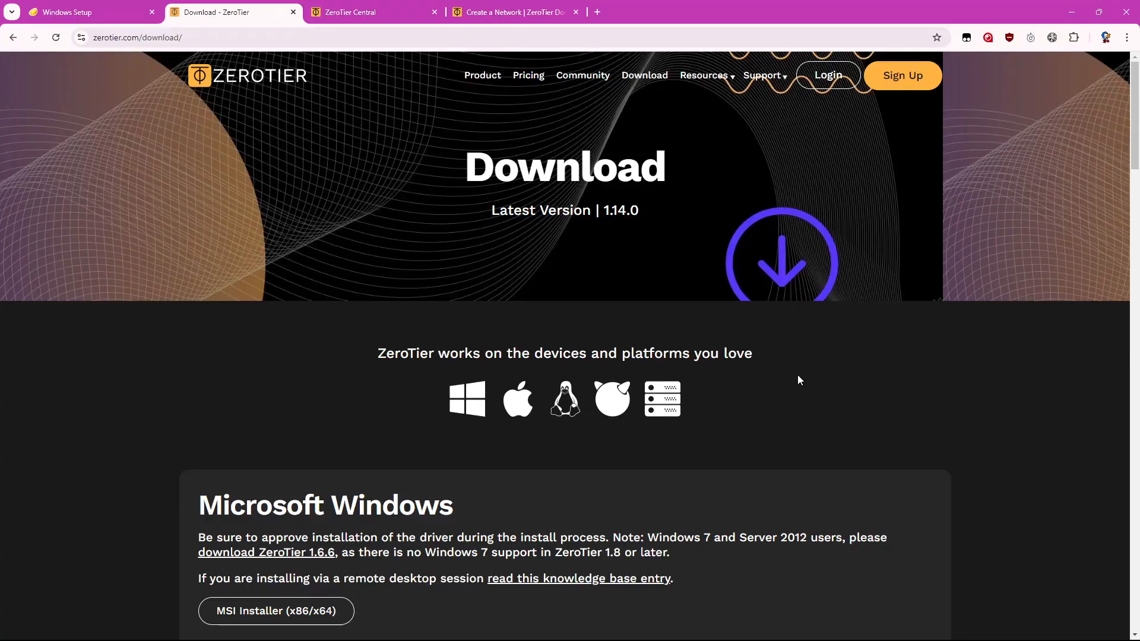
mouse_move(797, 384)
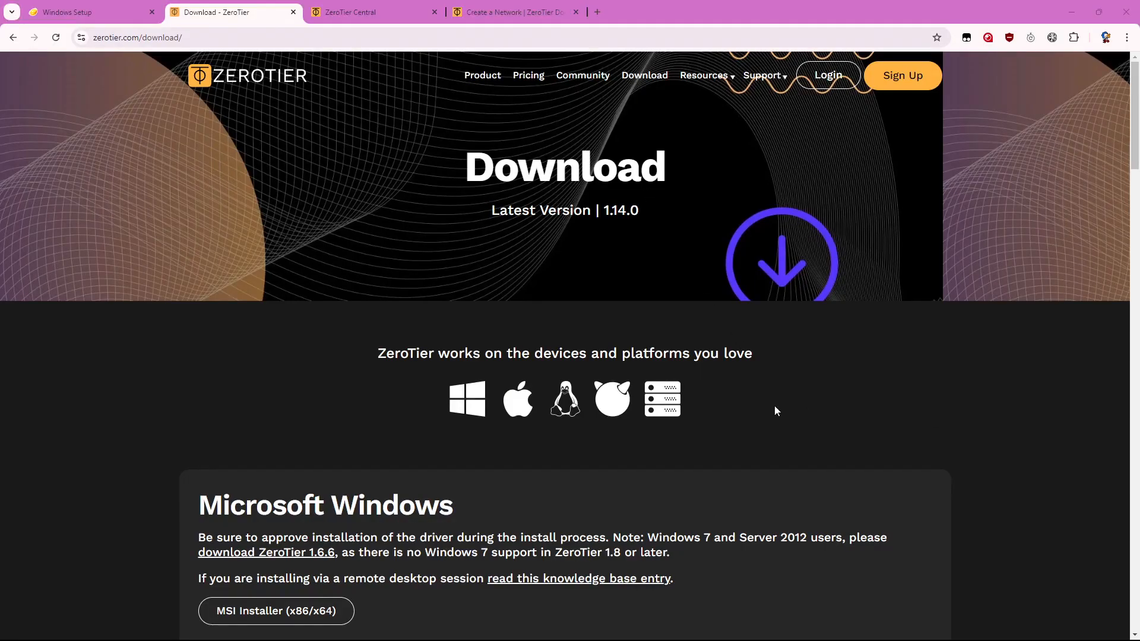
mouse_move(313, 380)
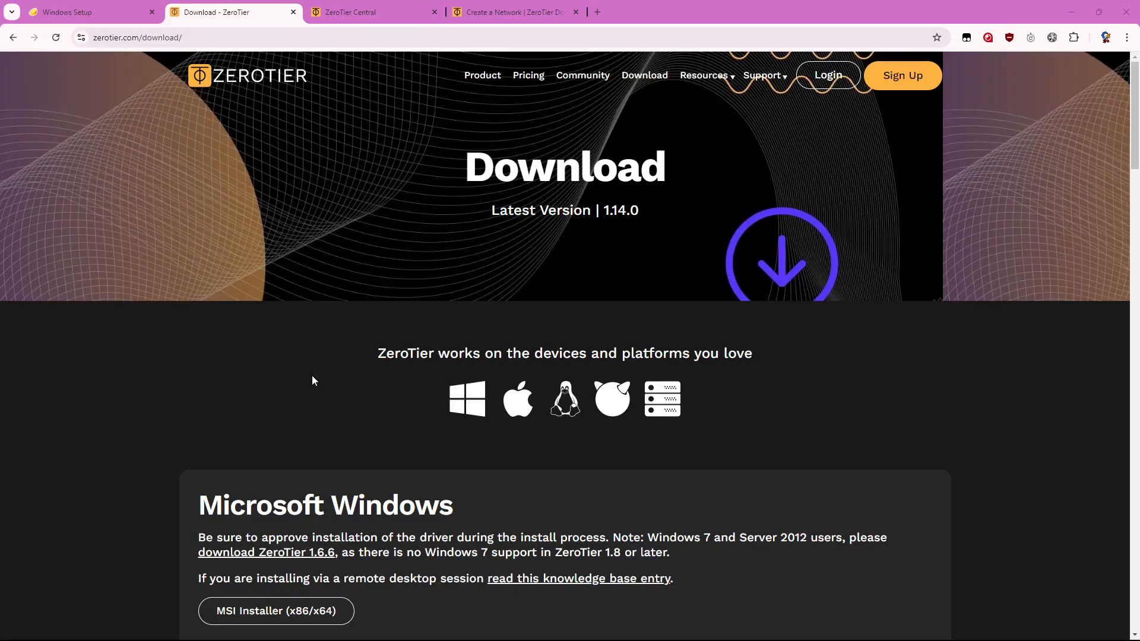
Step: Switch to the ZeroTier Central dashboard listing angry_baudot (172.25.0.0/16, 0 nodes)
left_click(373, 12)
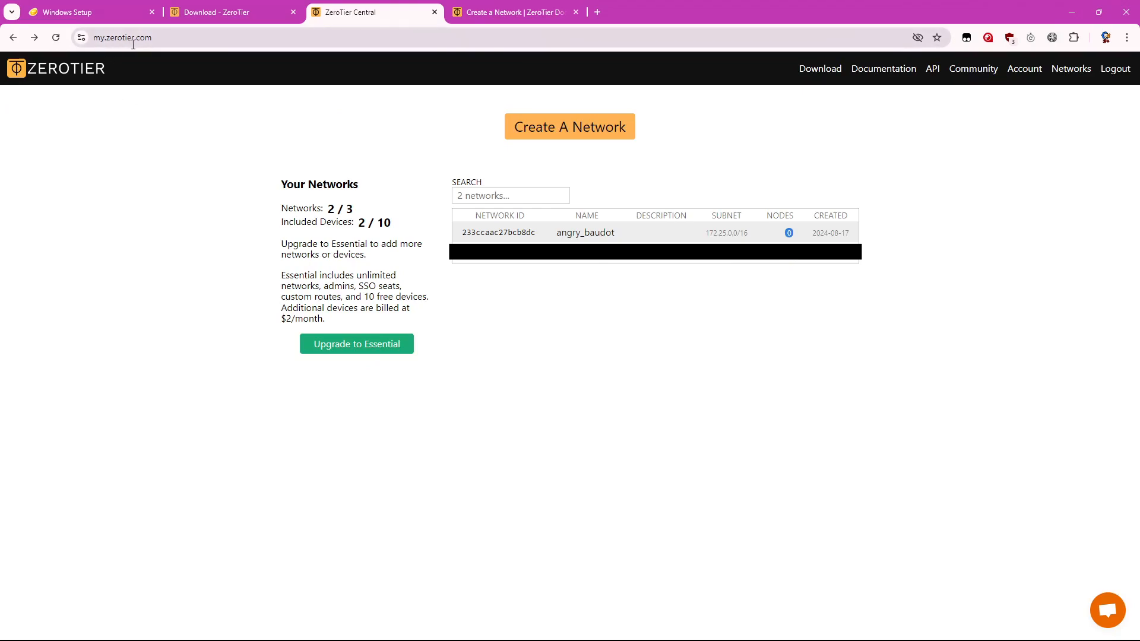
mouse_move(183, 163)
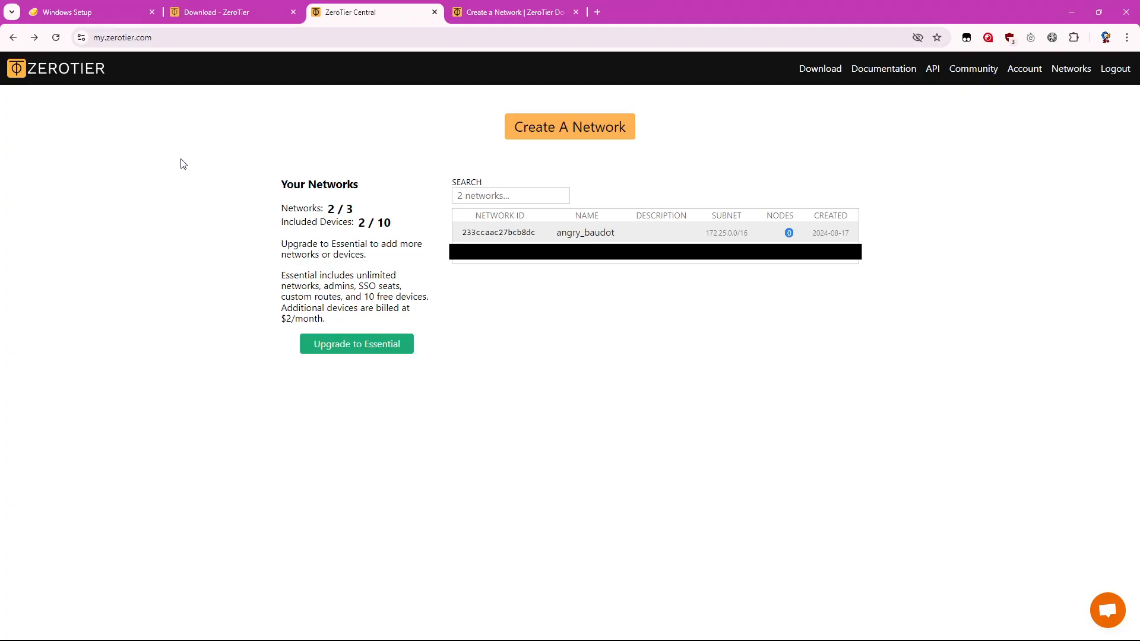
mouse_move(145, 138)
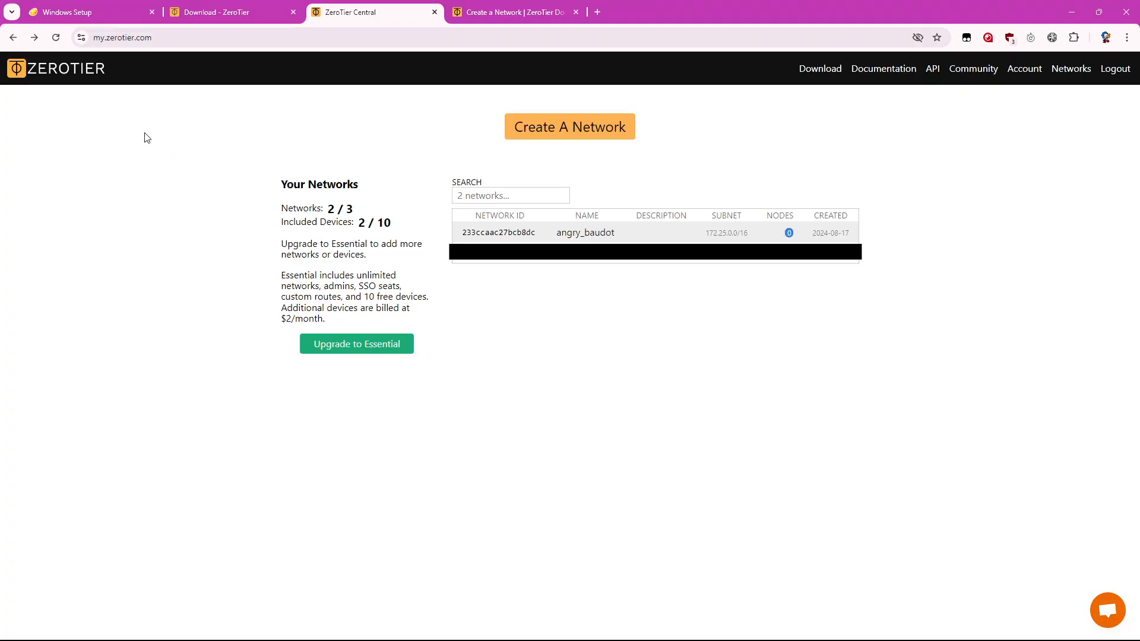
mouse_move(222, 119)
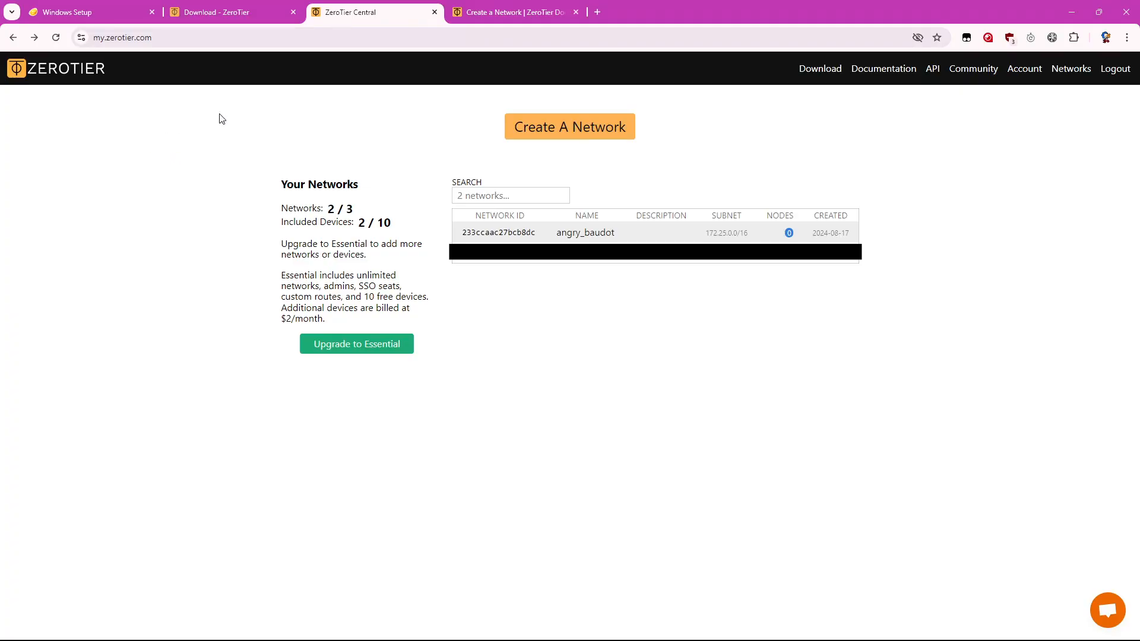
mouse_move(281, 114)
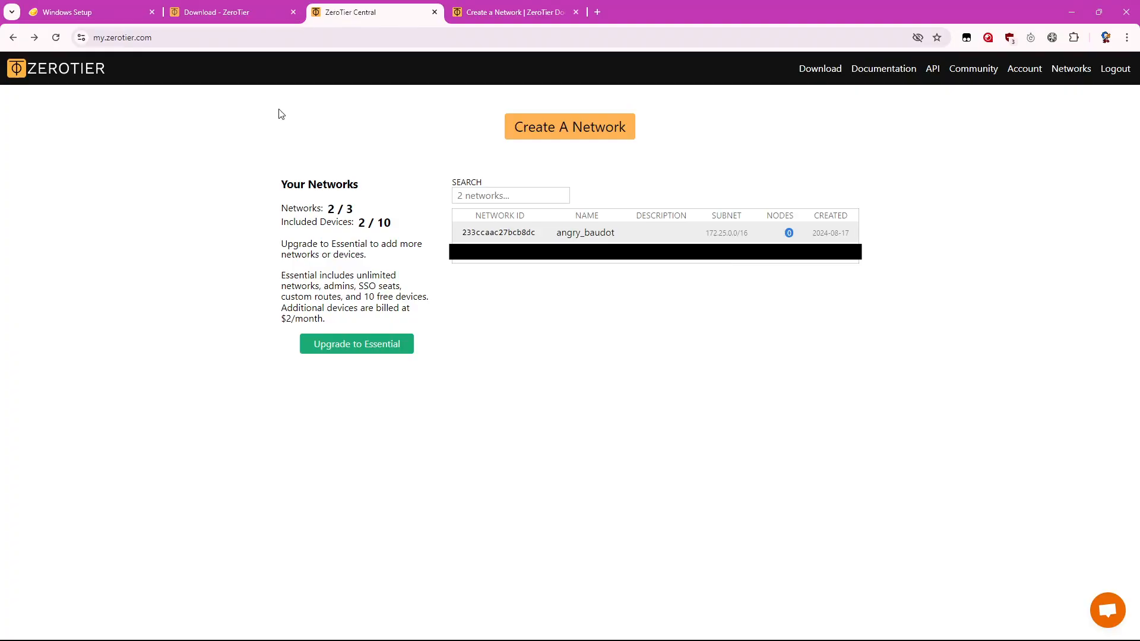
mouse_move(292, 139)
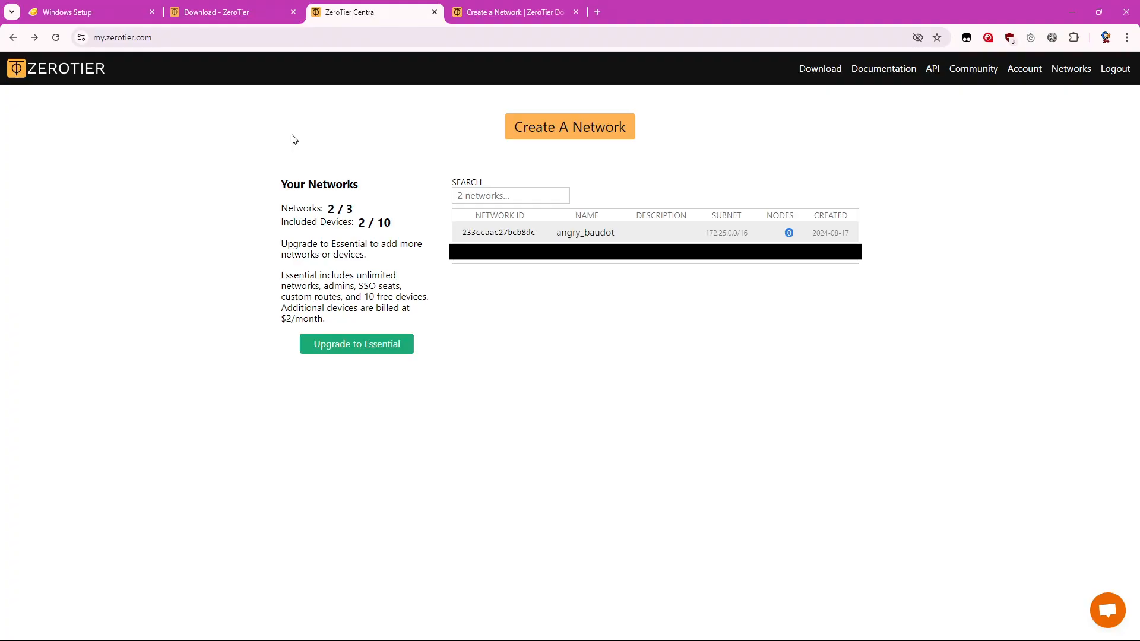
mouse_move(308, 147)
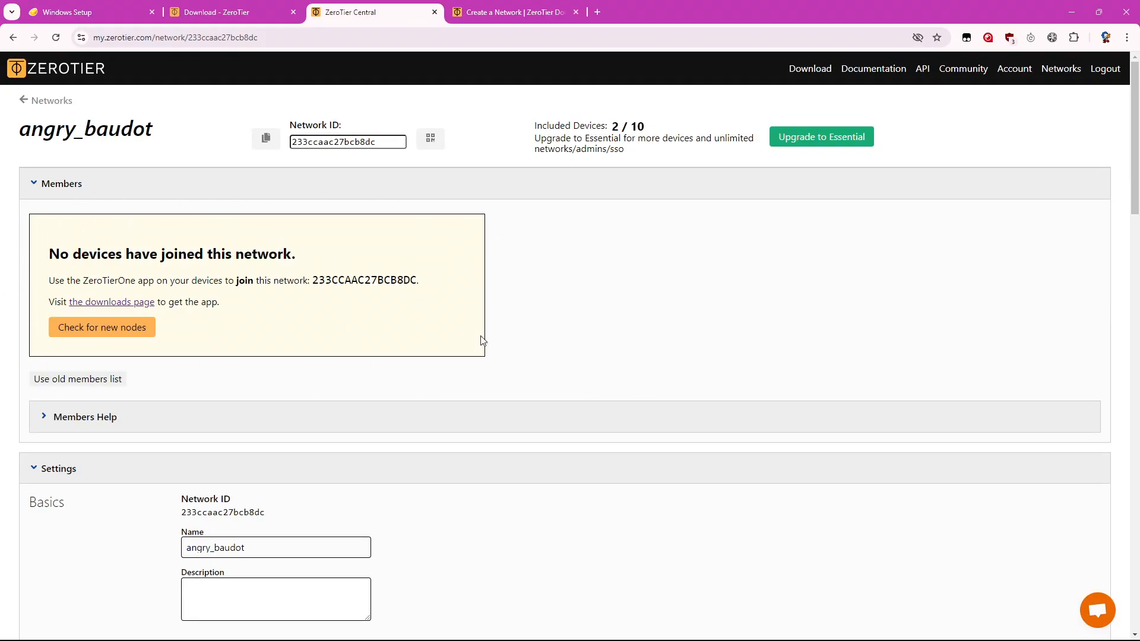
mouse_move(463, 265)
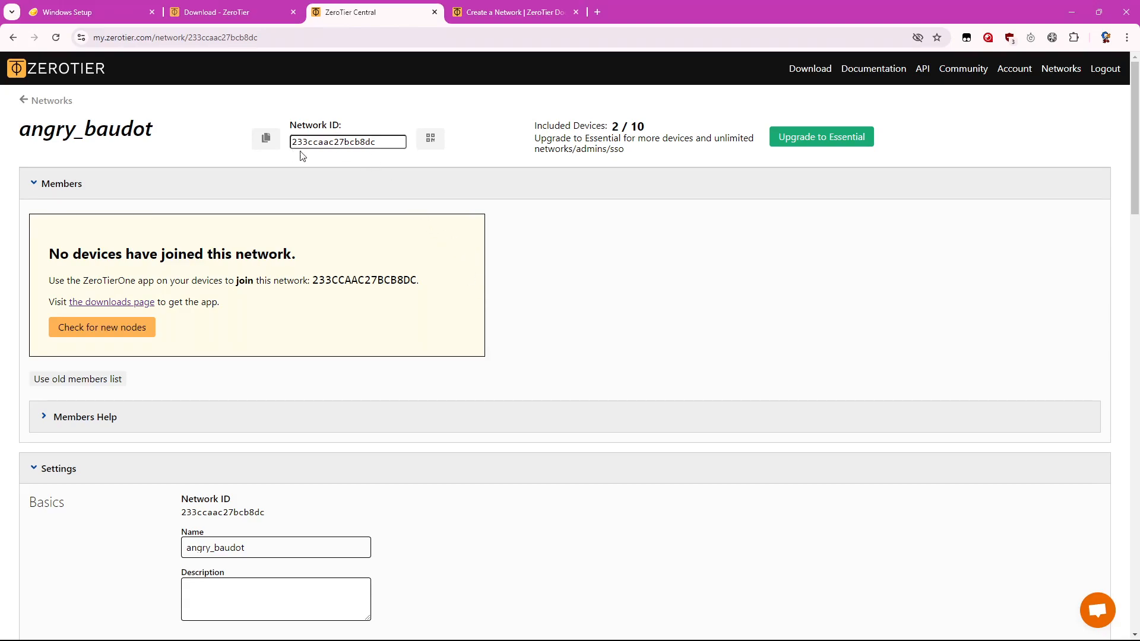
mouse_move(432, 247)
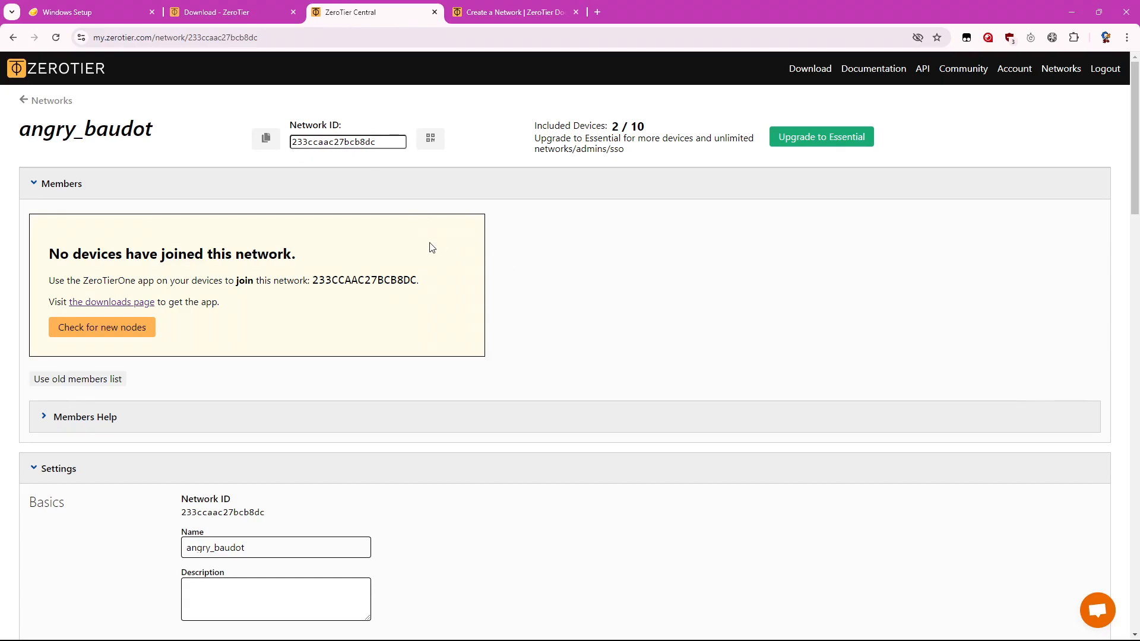
mouse_move(593, 270)
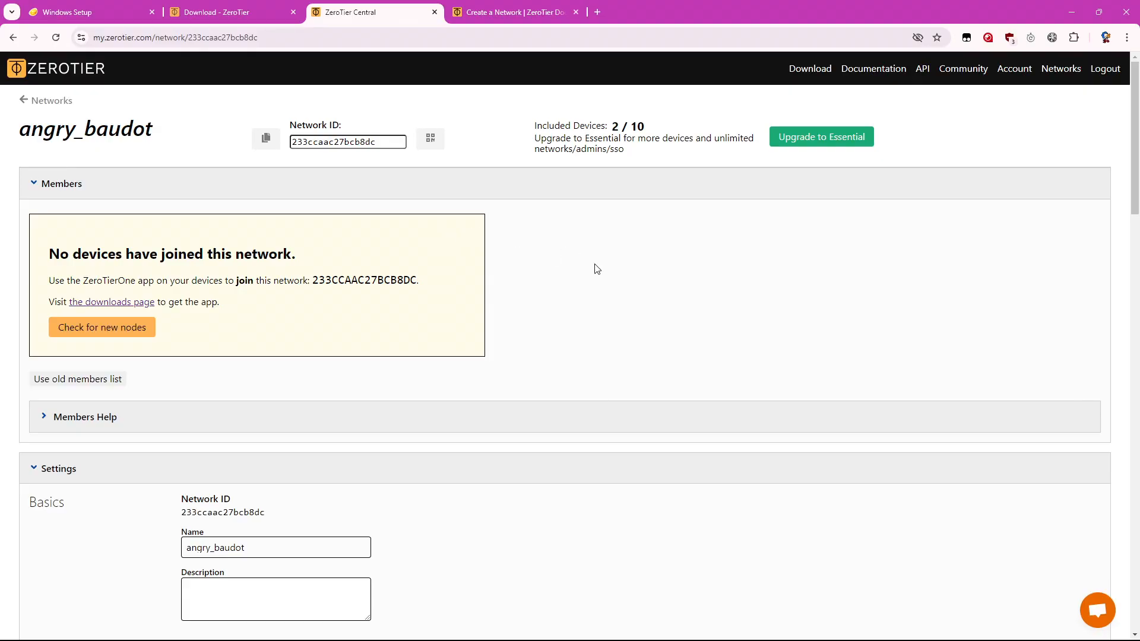
mouse_move(123, 71)
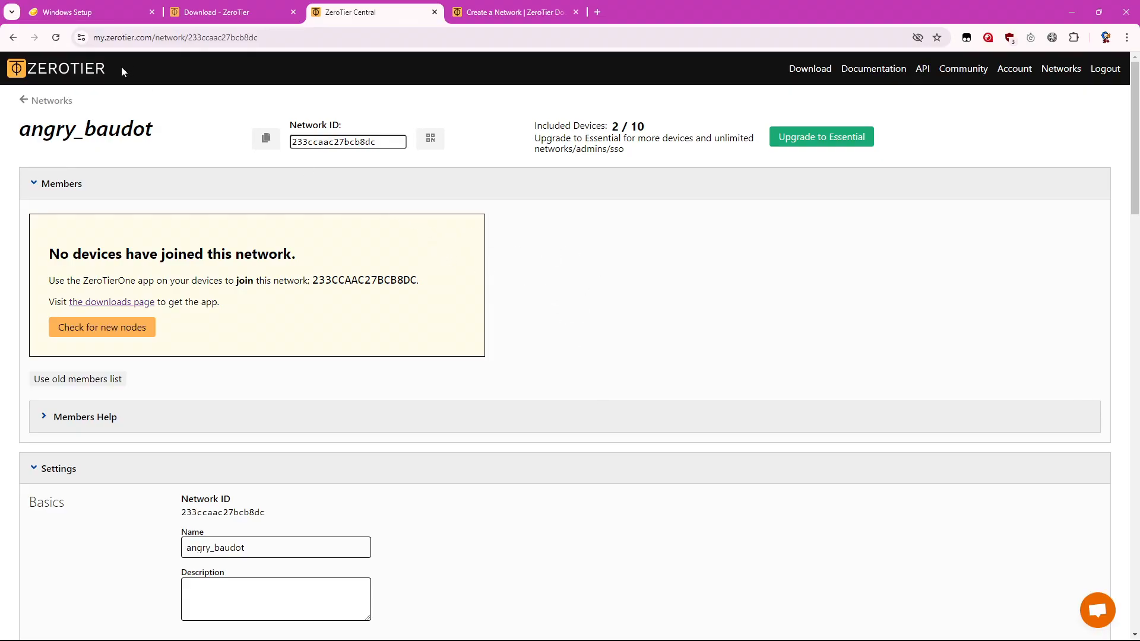
mouse_move(494, 303)
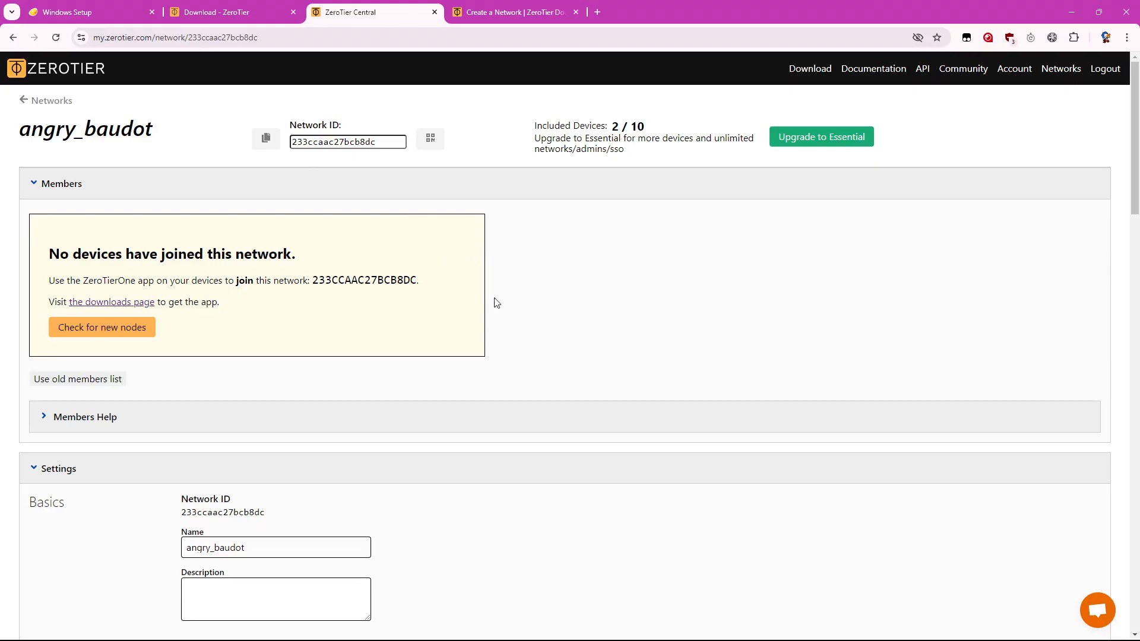
mouse_move(417, 372)
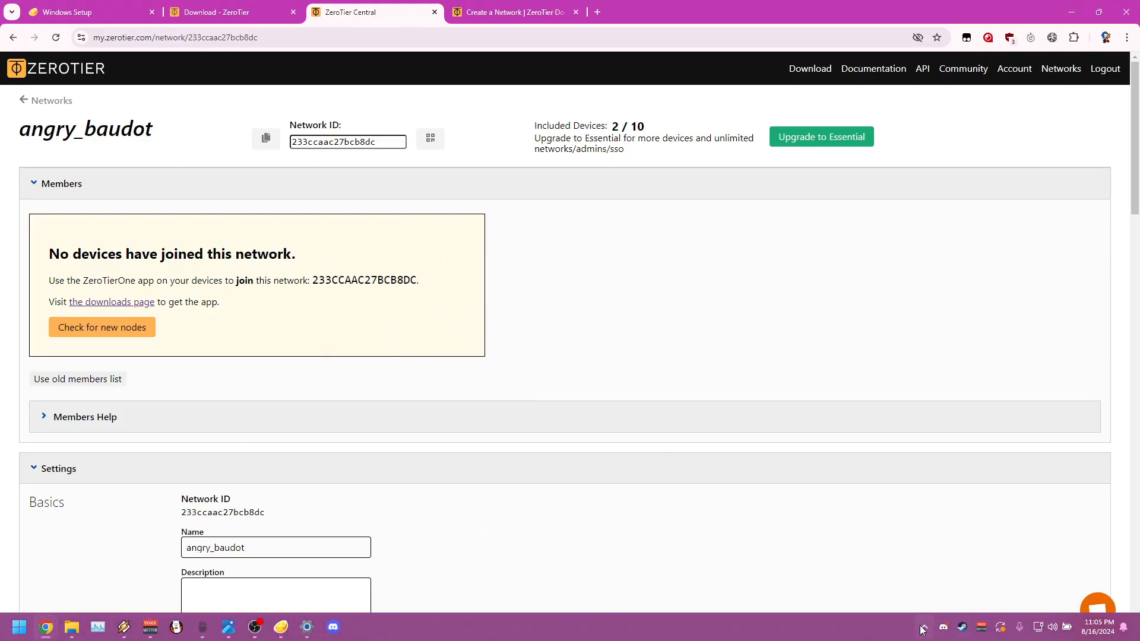
mouse_move(921, 627)
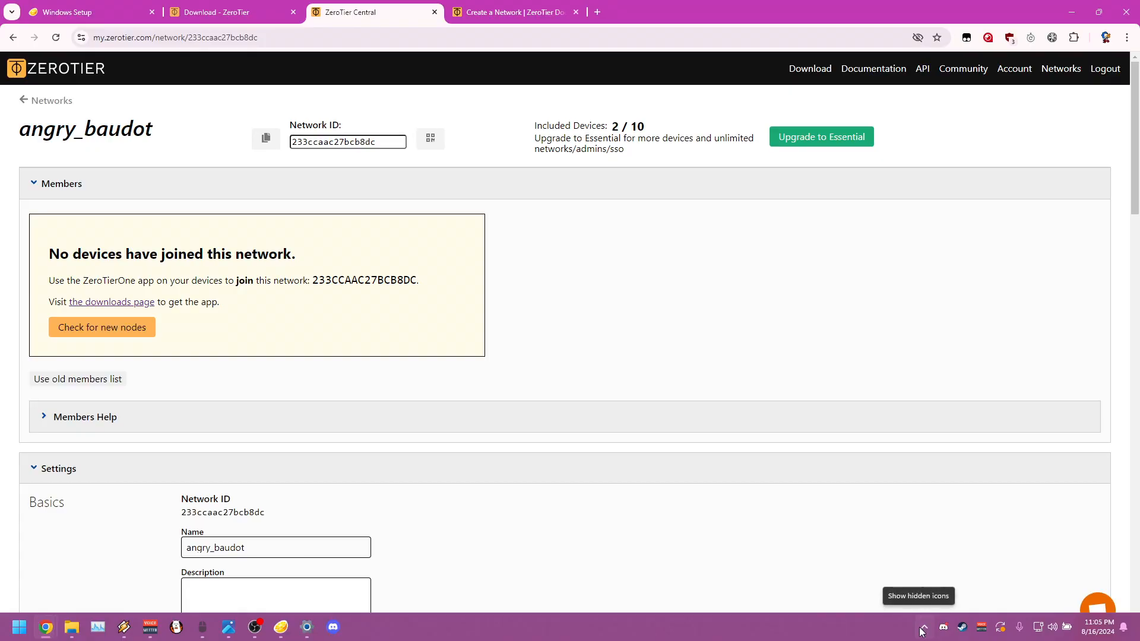
Step: From the ZeroTier One tray icon, choose Join New Network
left_click(921, 627)
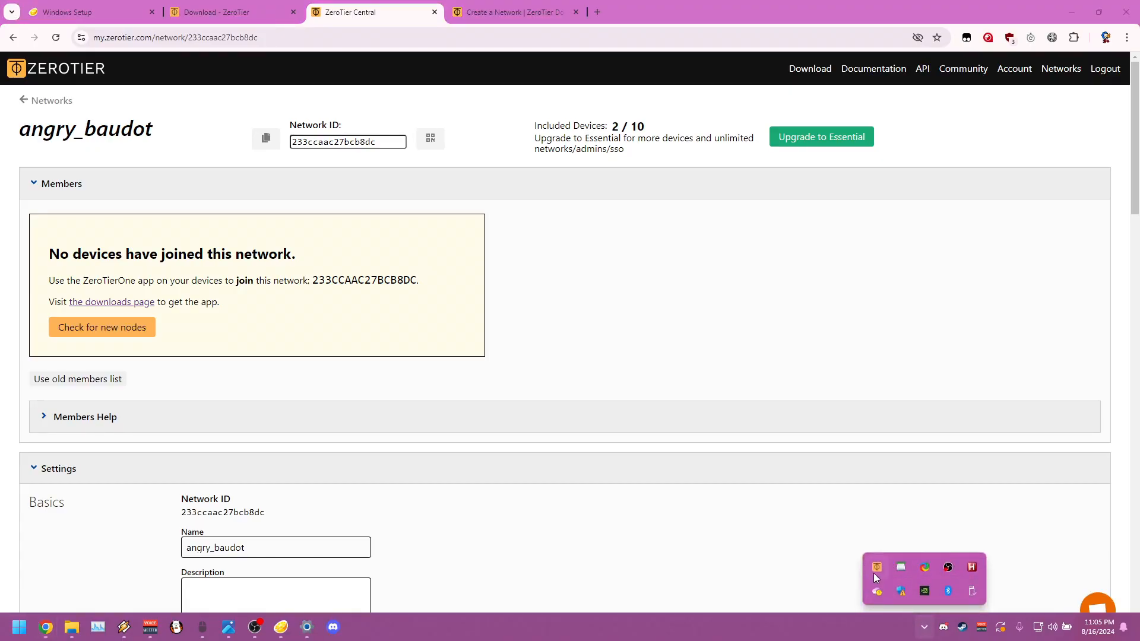
mouse_move(879, 577)
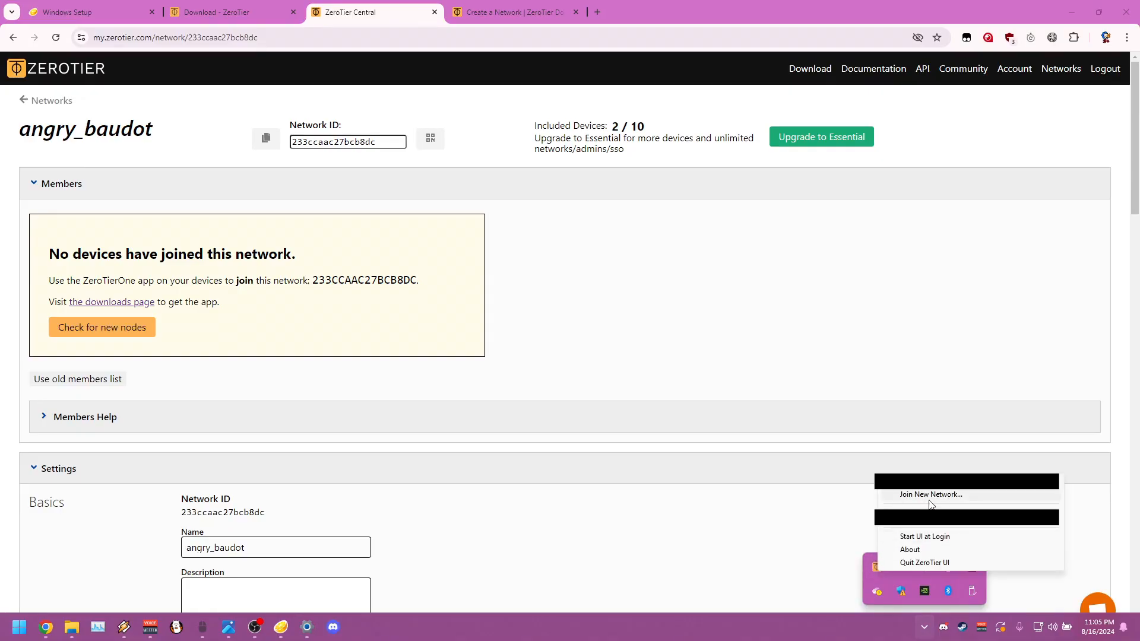
left_click(931, 494)
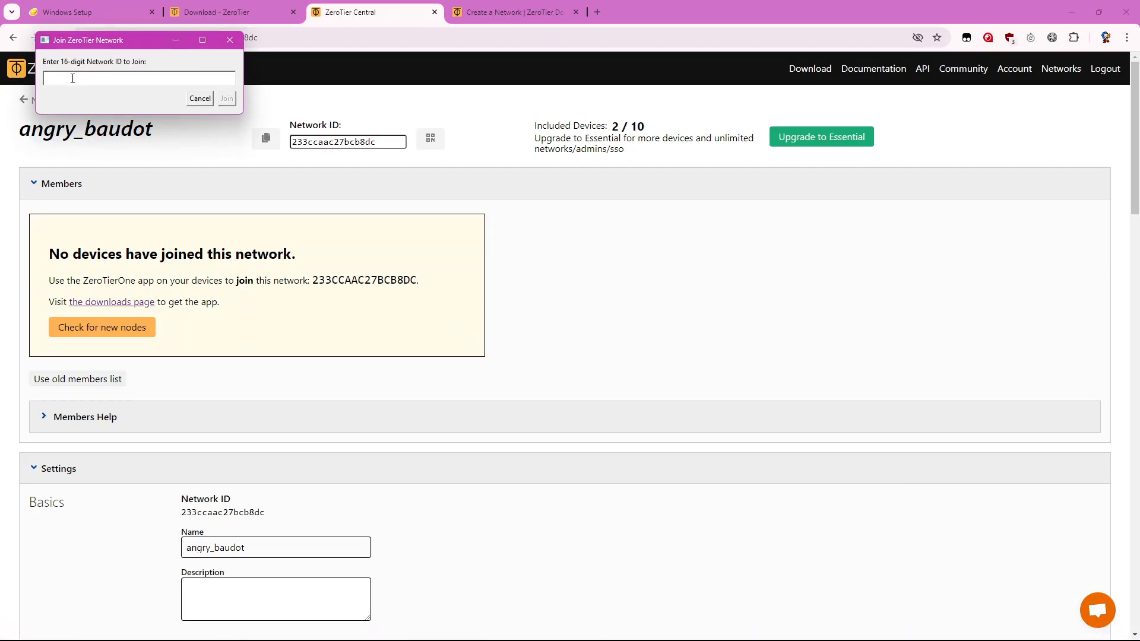
left_click(200, 99)
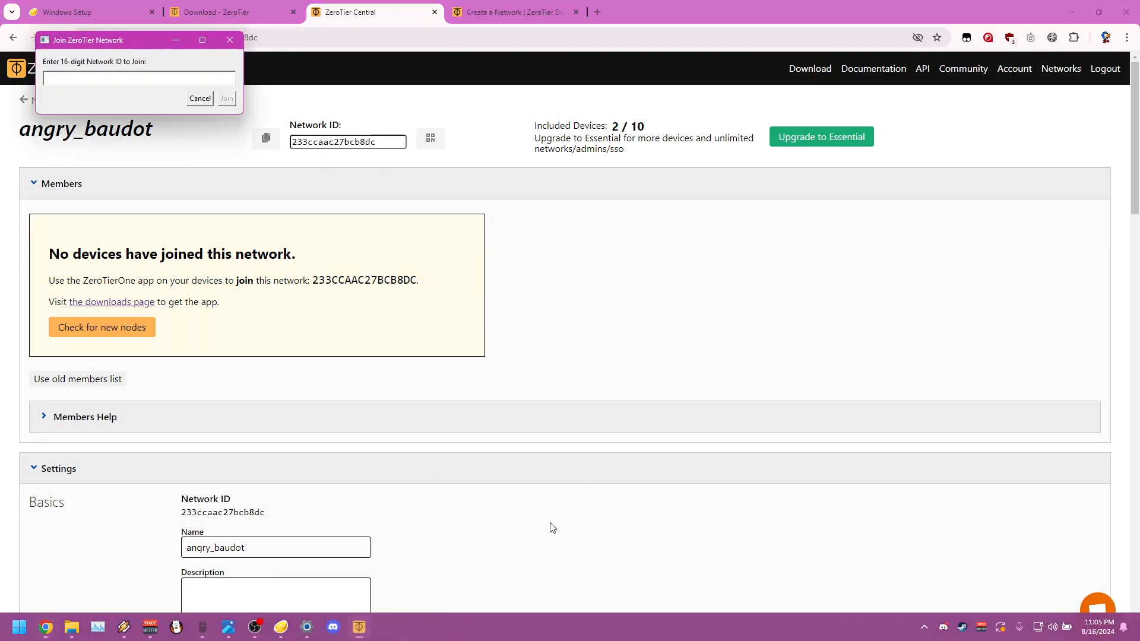
type("233ccaac27bcb8dc")
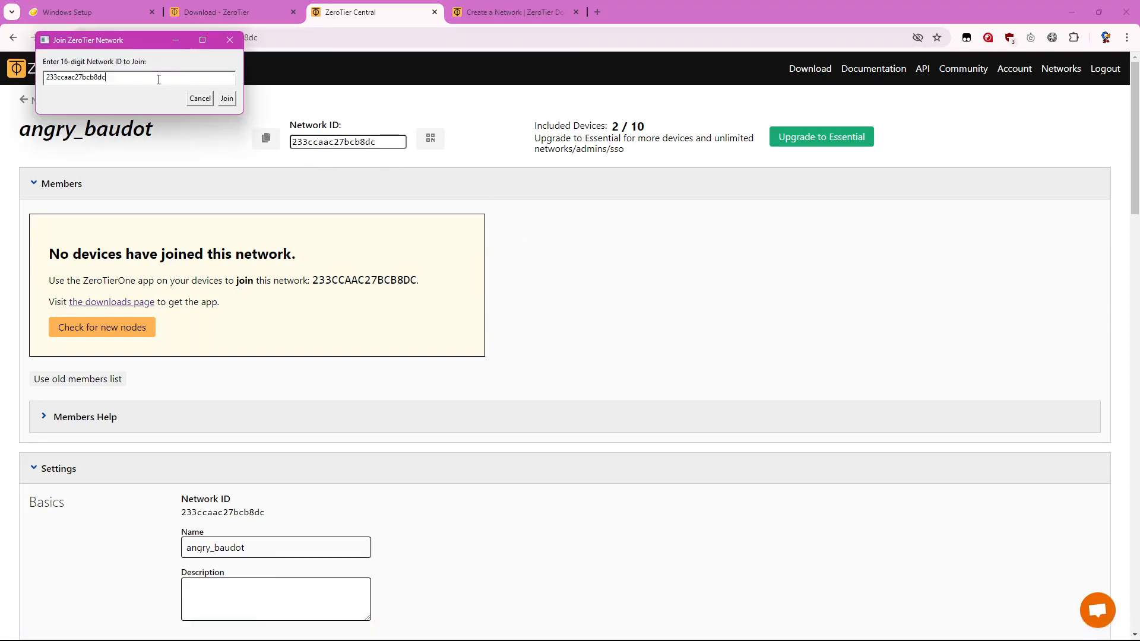
left_click(199, 99)
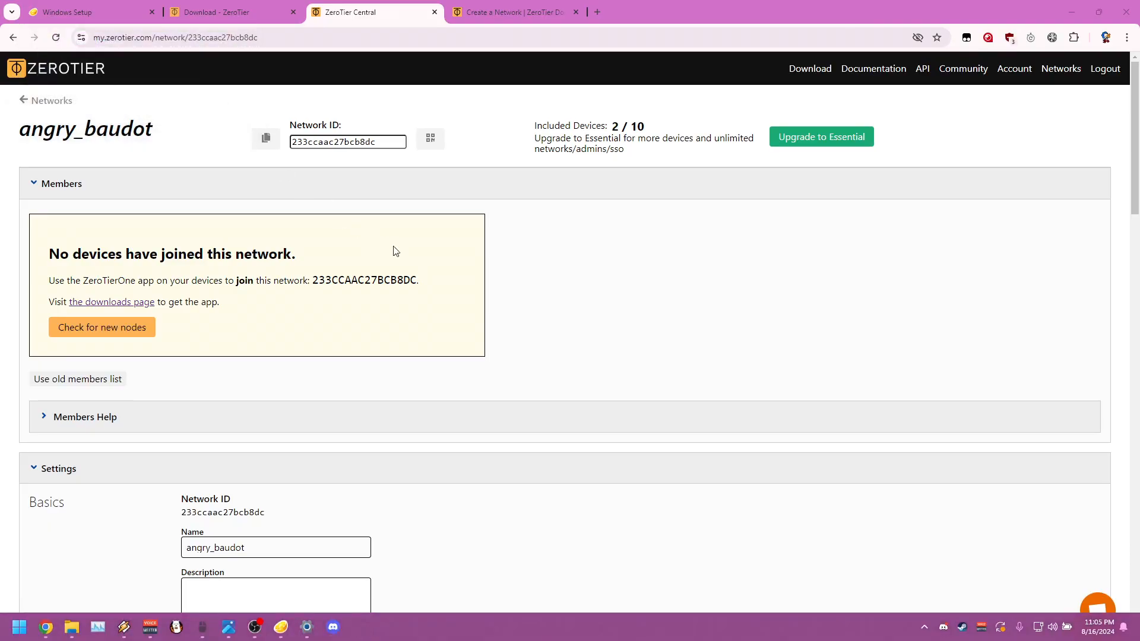
Step: Check for new nodes and open member C498535EAE's settings
left_click(924, 628)
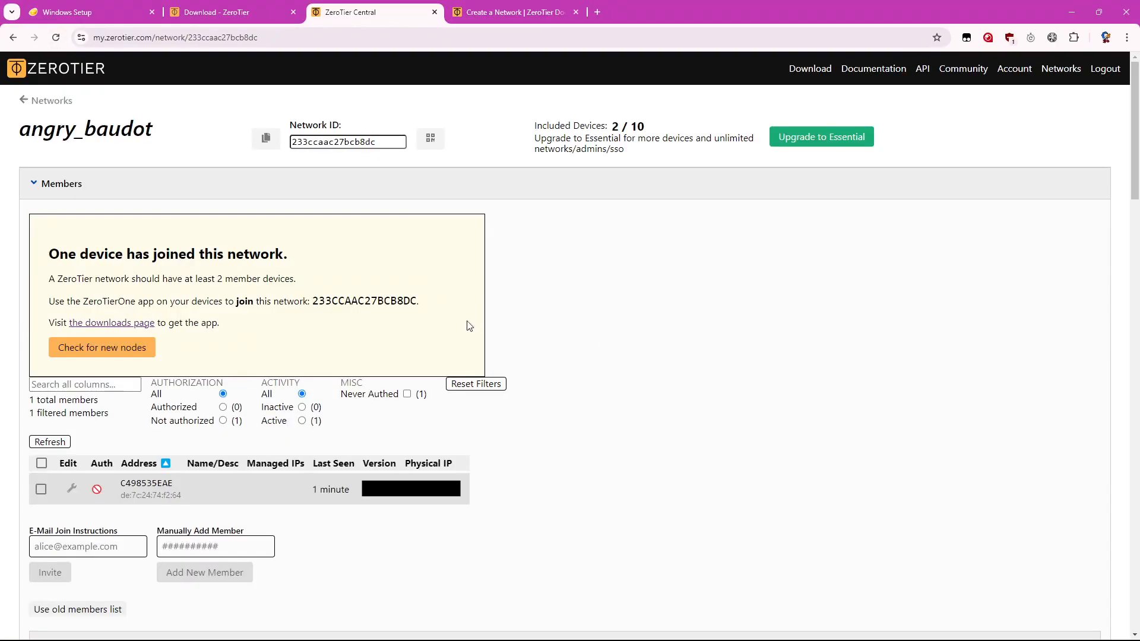
scroll("down", 3)
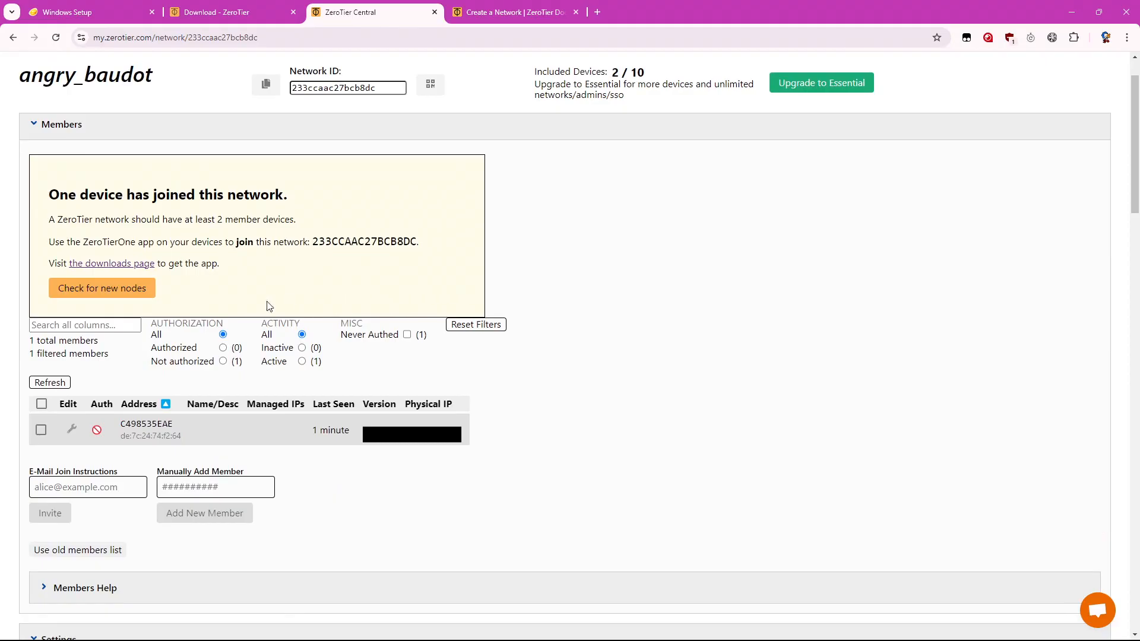
mouse_move(157, 393)
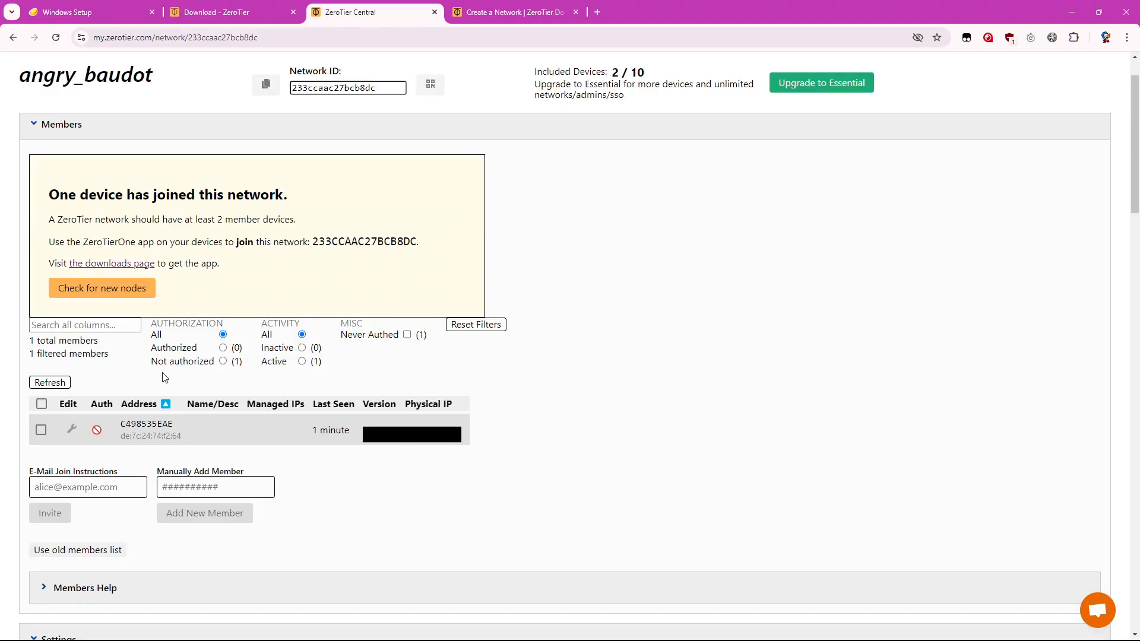
mouse_move(391, 385)
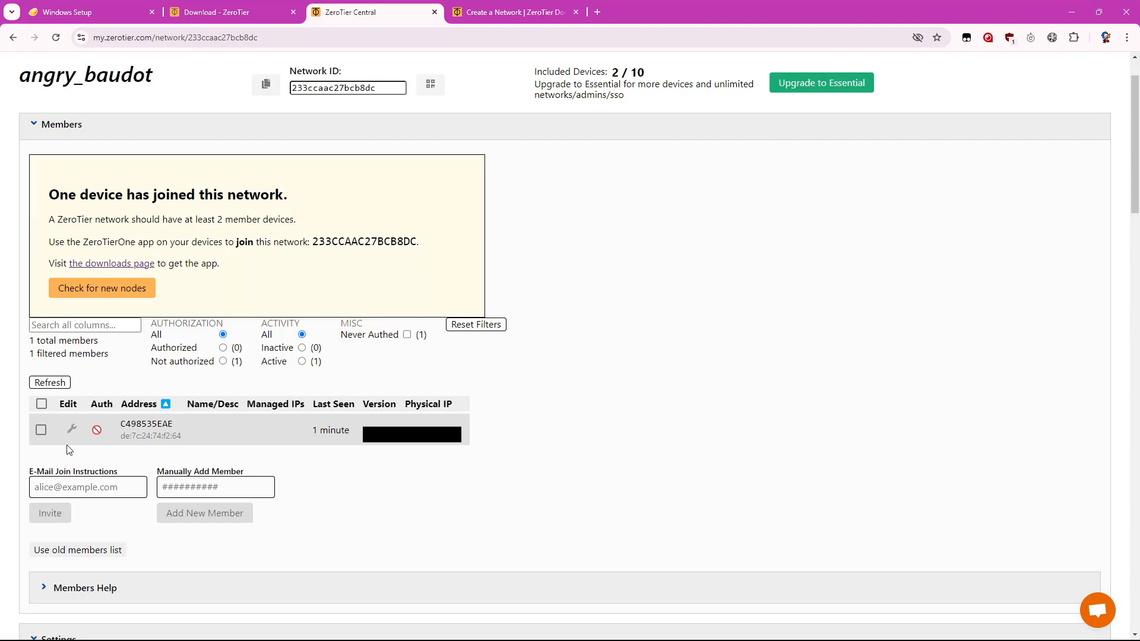
left_click(72, 429)
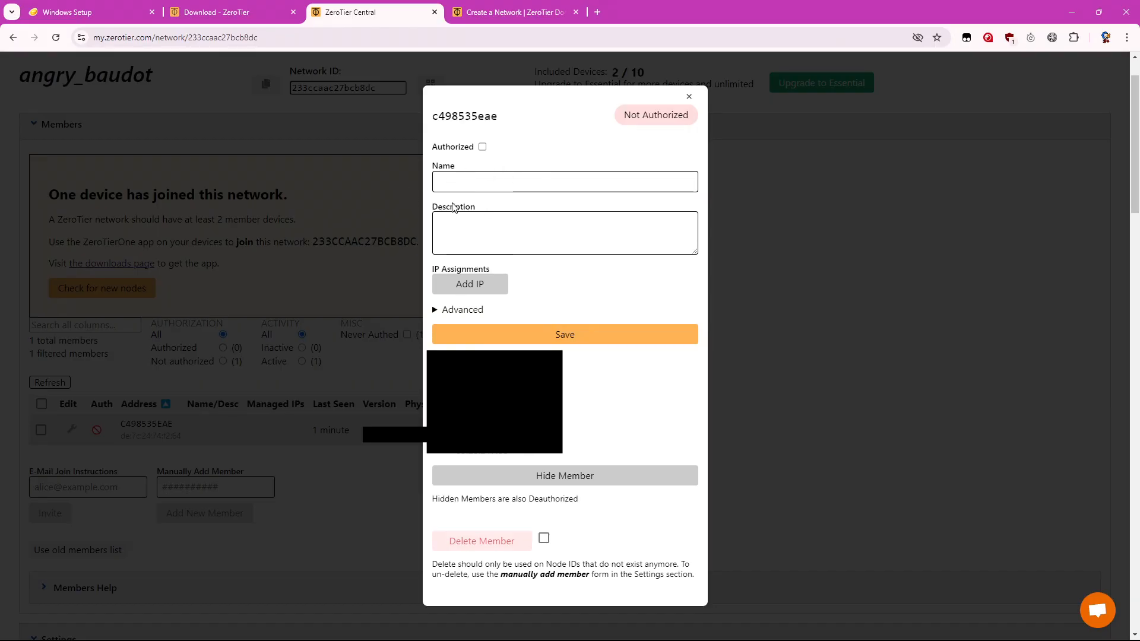
Step: Tick Authorized for member C498535EAE, save and close its settings
left_click(483, 147)
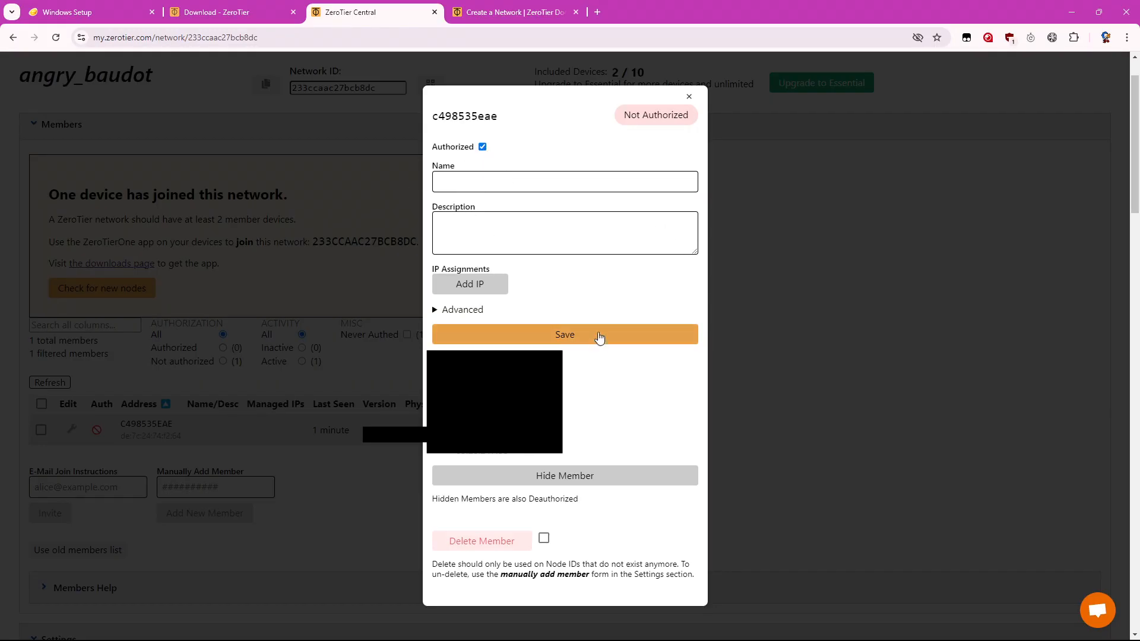
left_click(564, 335)
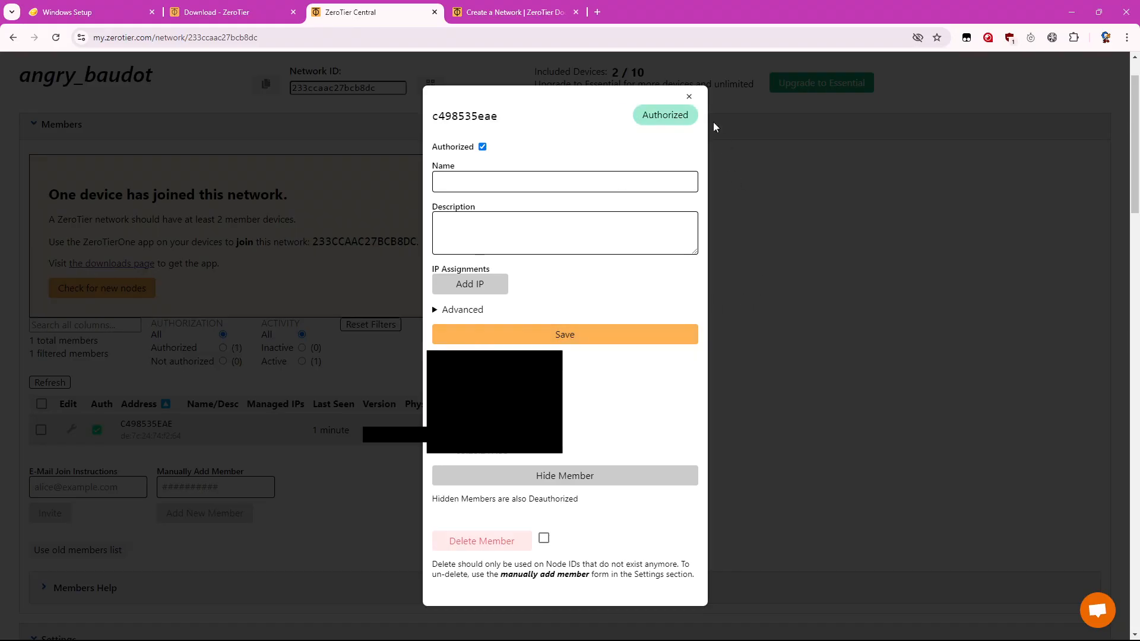
left_click(688, 96)
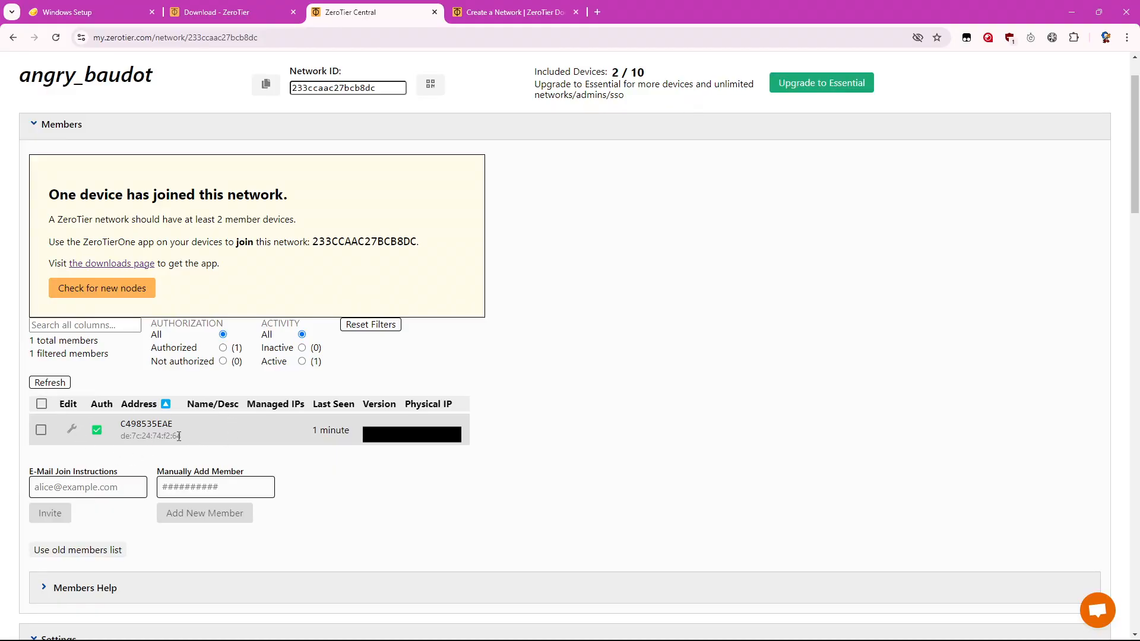
mouse_move(189, 451)
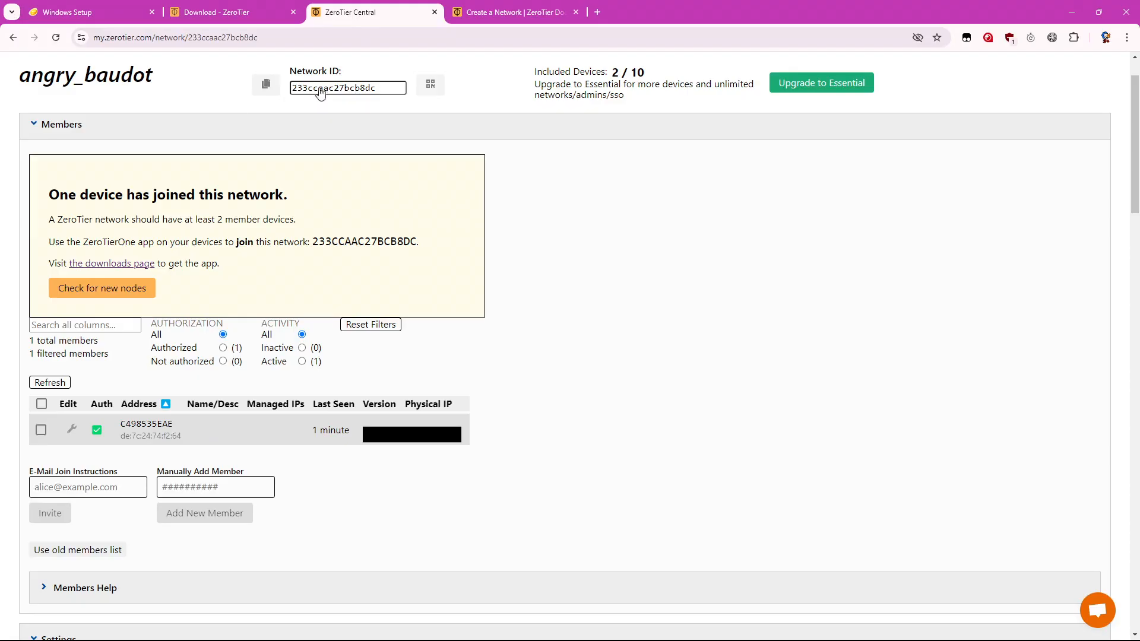
mouse_move(357, 115)
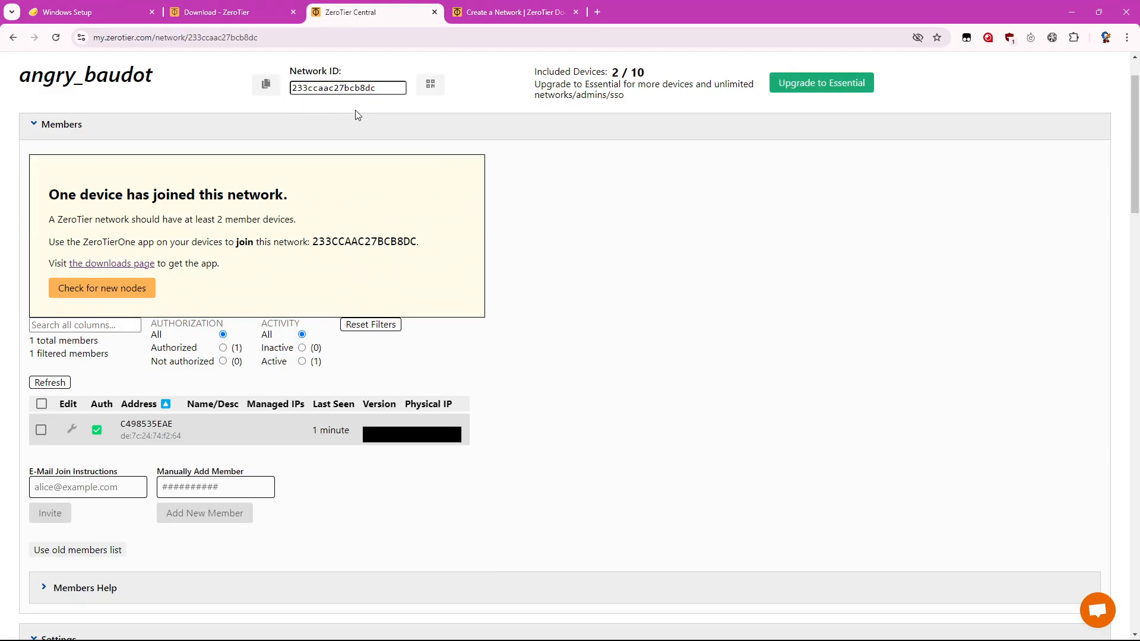
mouse_move(529, 320)
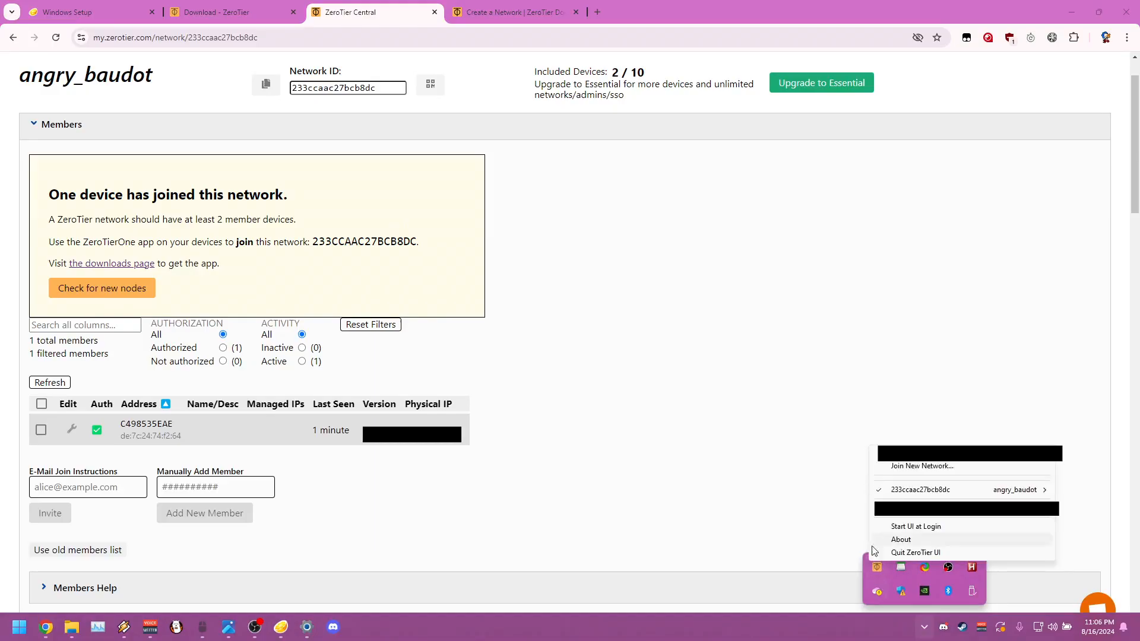
Step: Close the ZeroTier One tray menu after confirming angry_baudot is joined
left_click(485, 251)
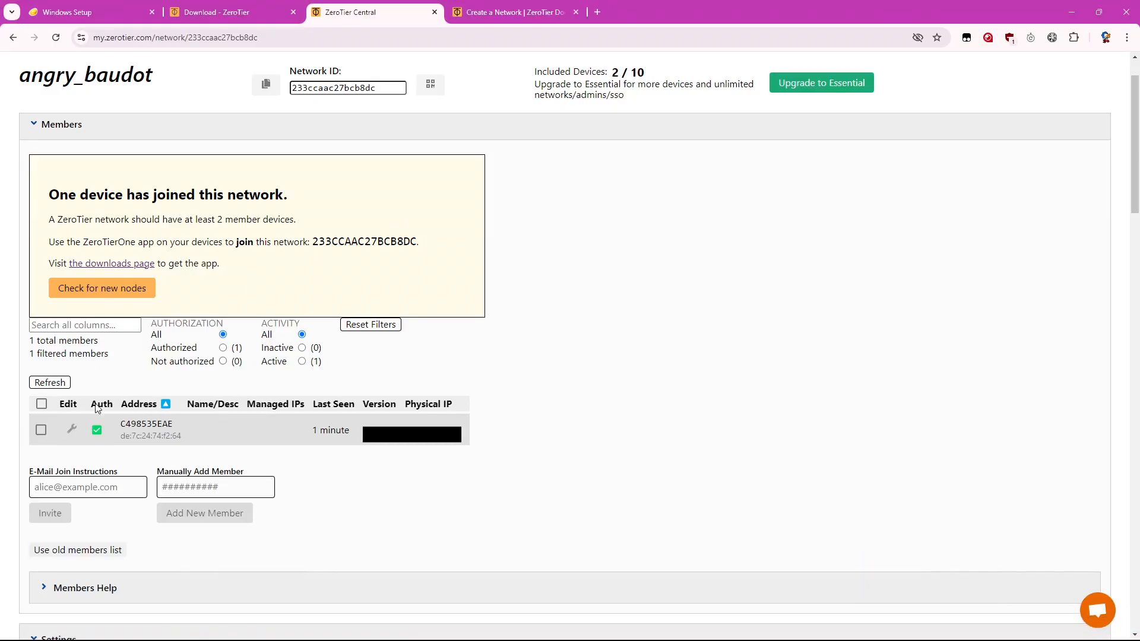
mouse_move(147, 468)
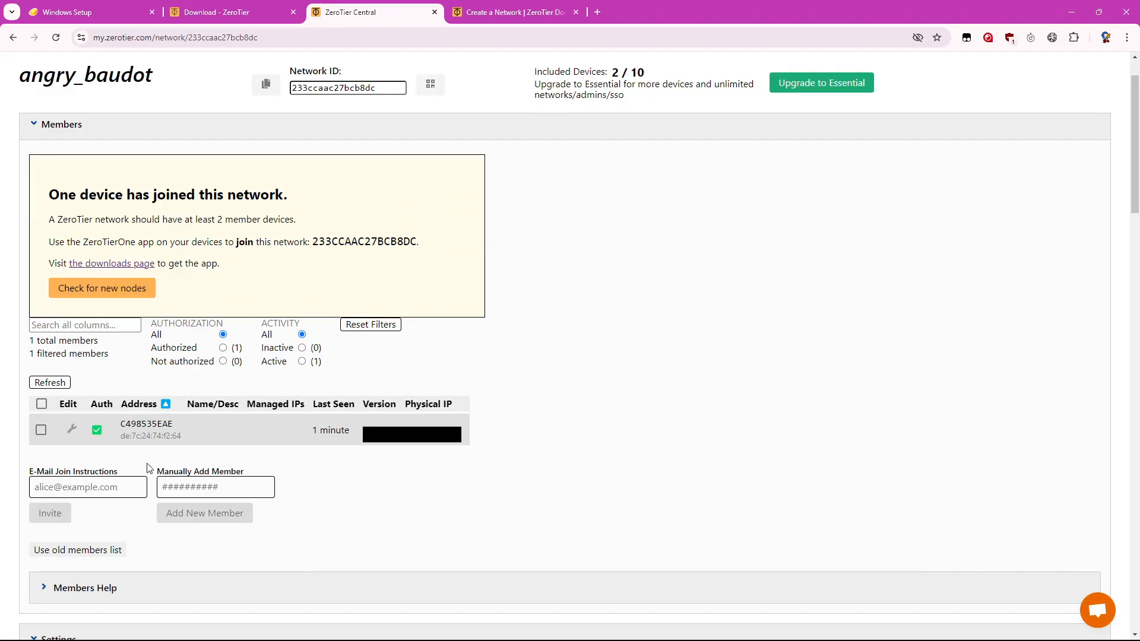
mouse_move(179, 473)
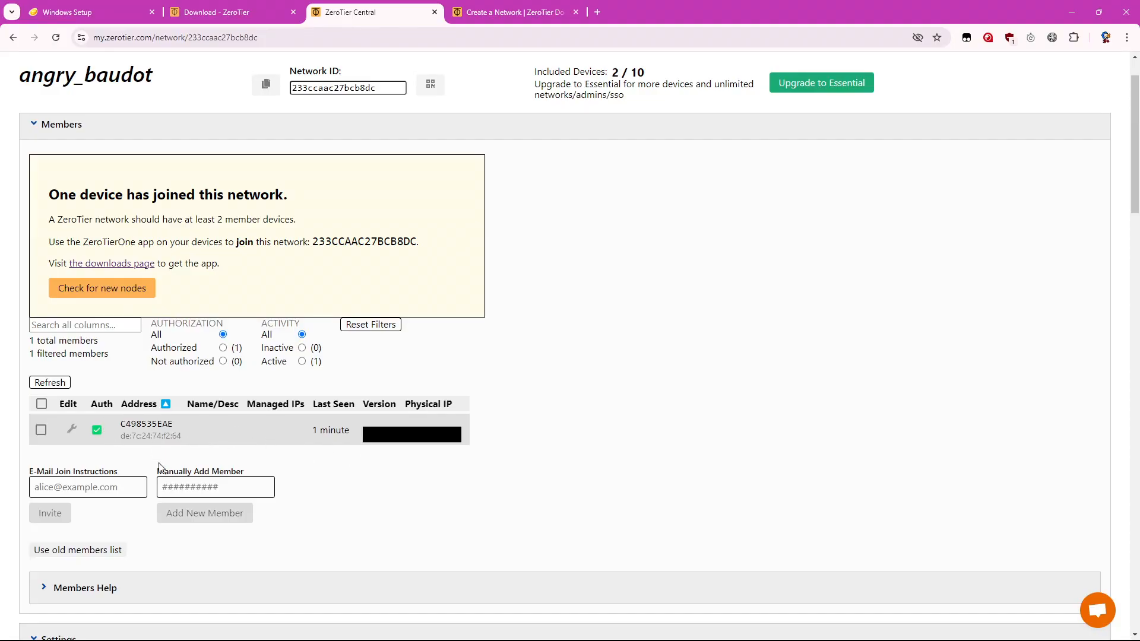
mouse_move(249, 453)
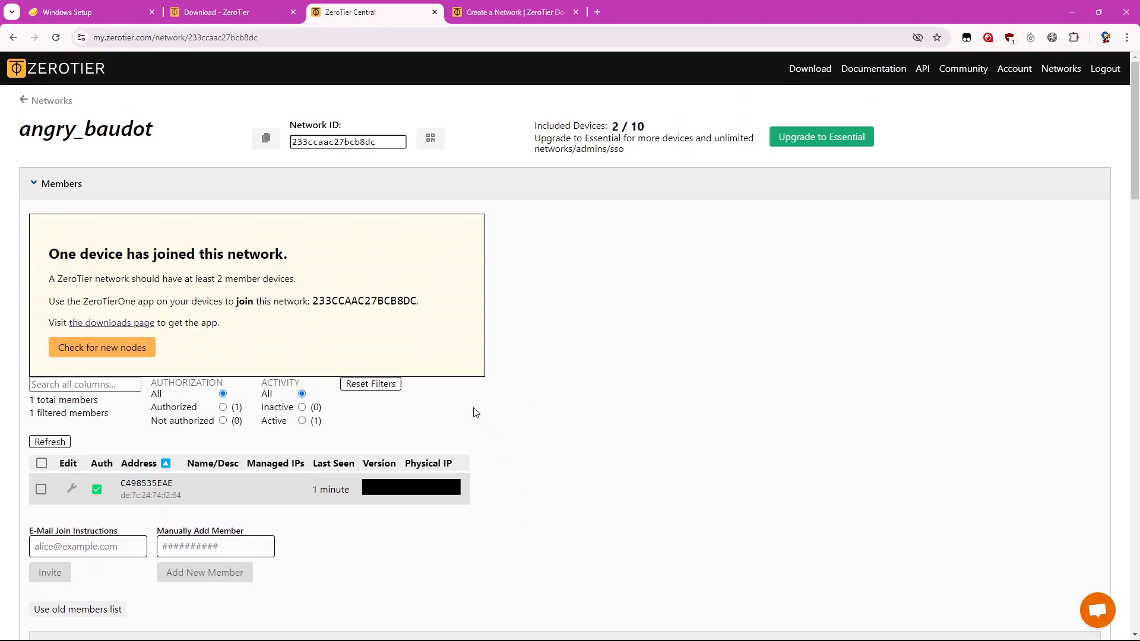
mouse_move(614, 371)
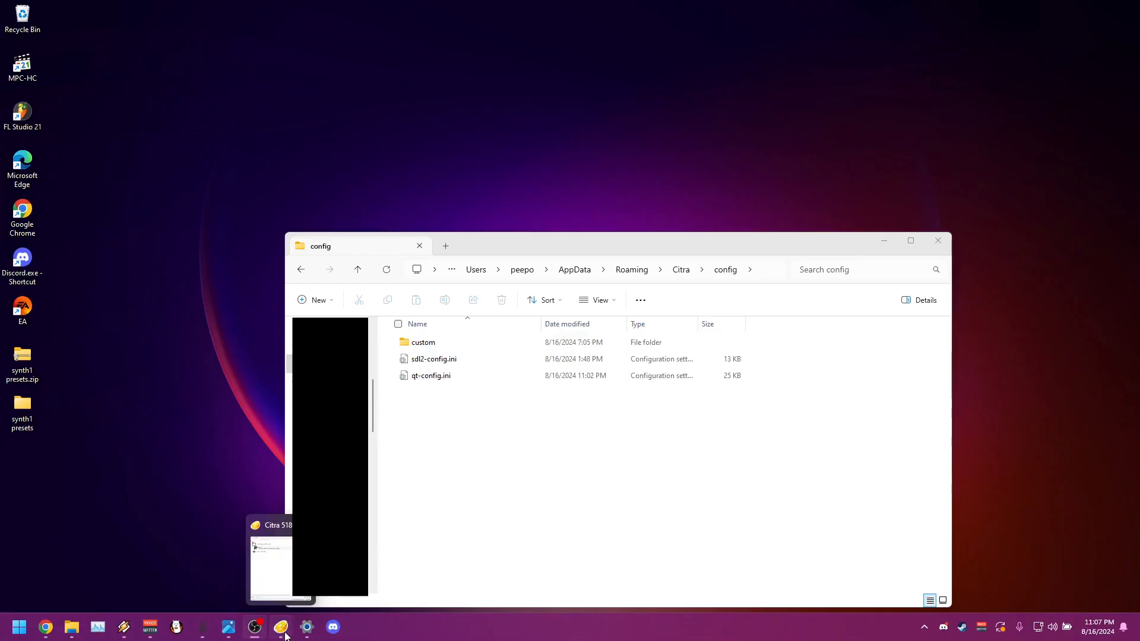
Step: Bring Citra forward and reach Multiplayer > Create Room for the gamer room
left_click(282, 627)
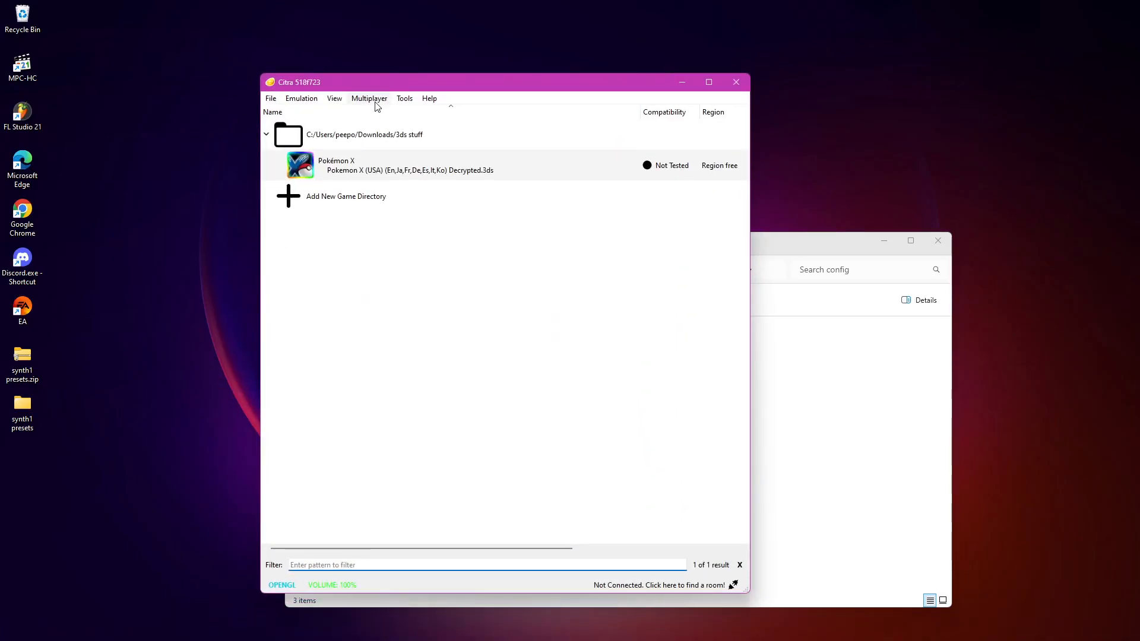
left_click(368, 99)
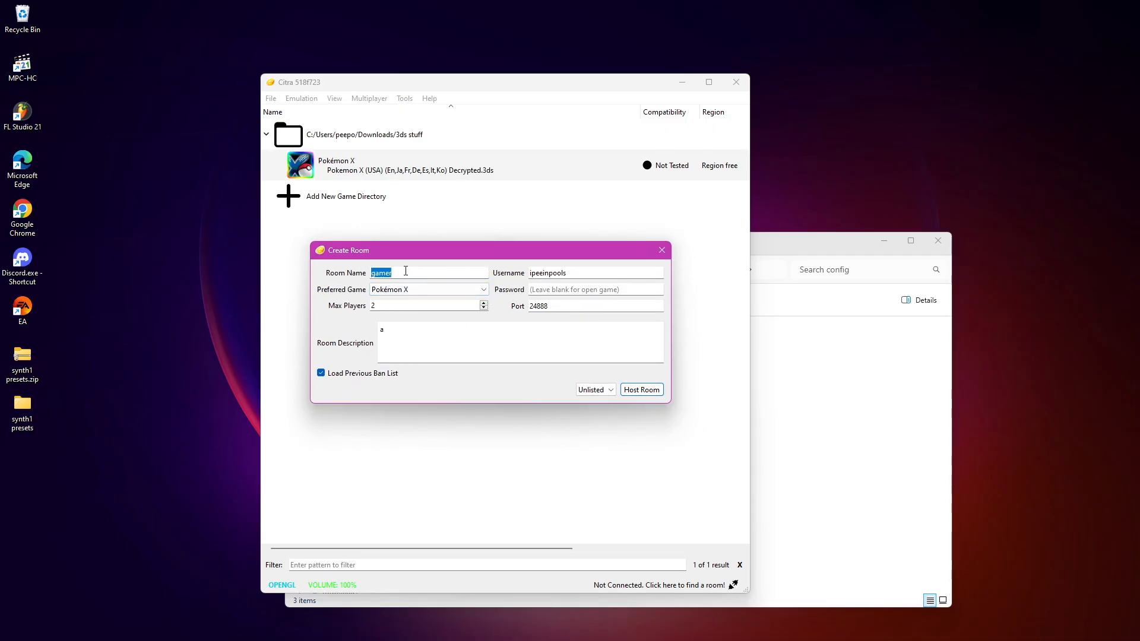
left_click(428, 289)
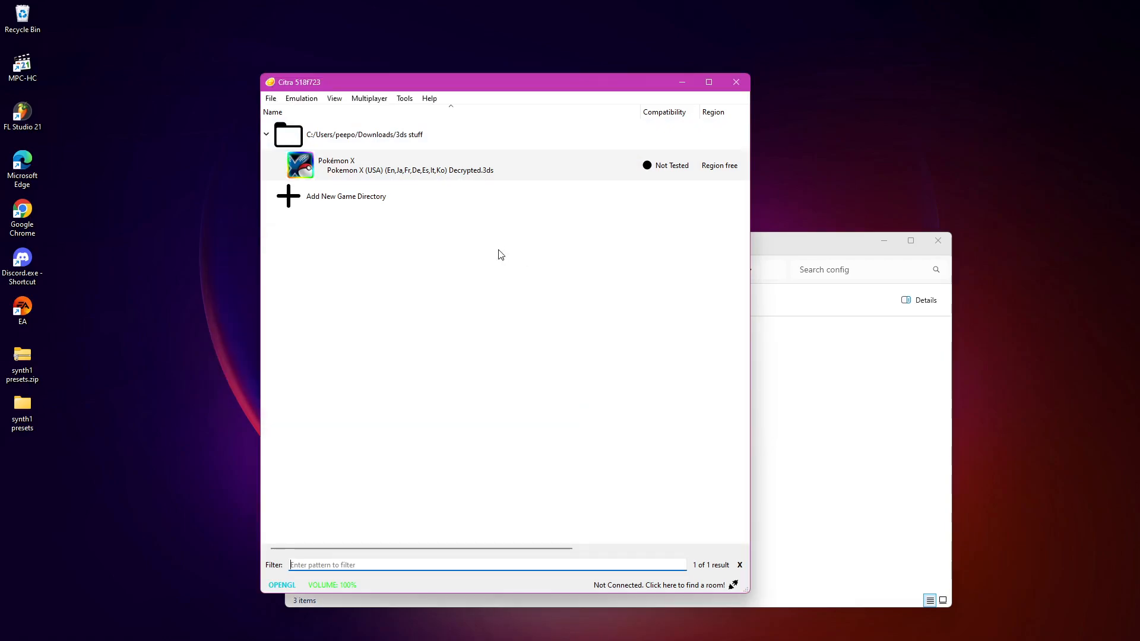
mouse_move(305, 219)
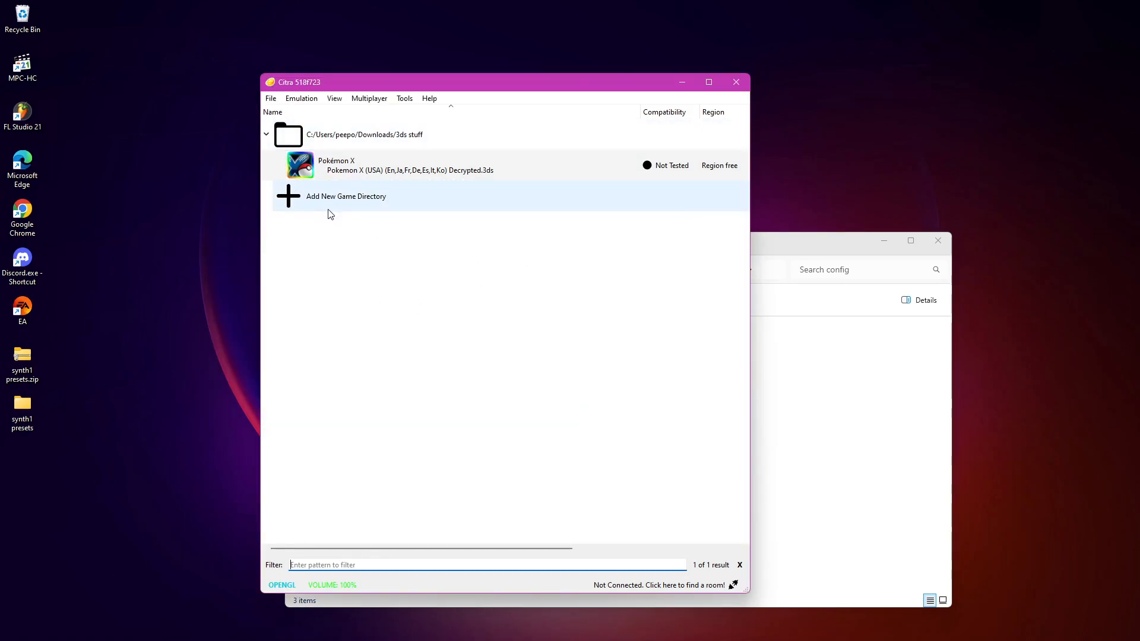
mouse_move(404, 281)
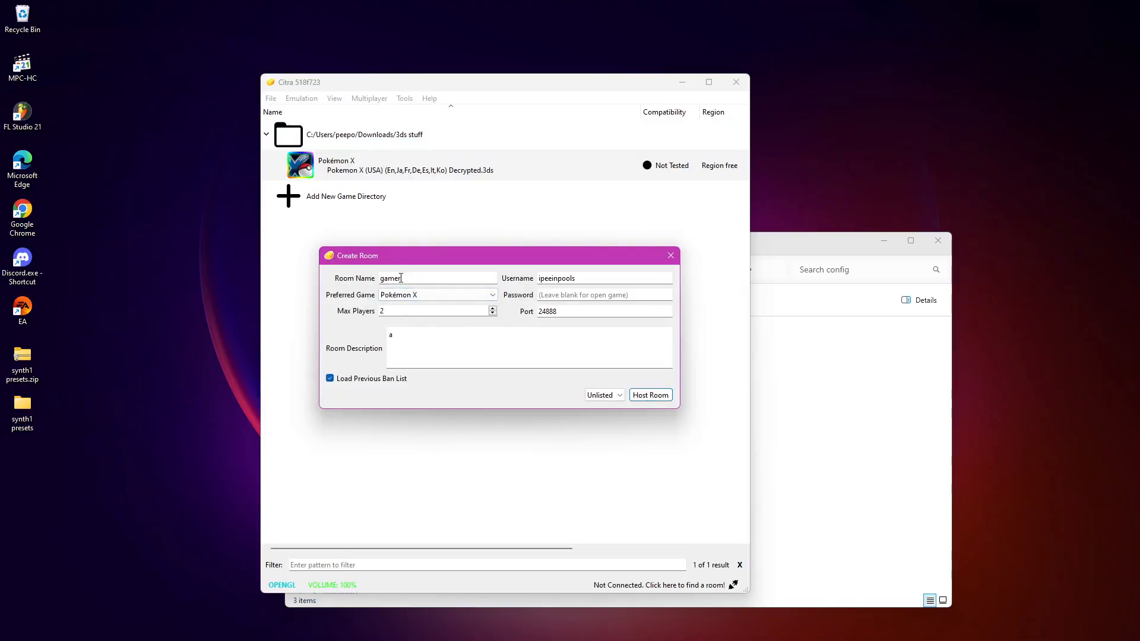
Step: Host room gamer for Pokémon X, two players, port 24888, kept Unlisted
triple_click(575, 278)
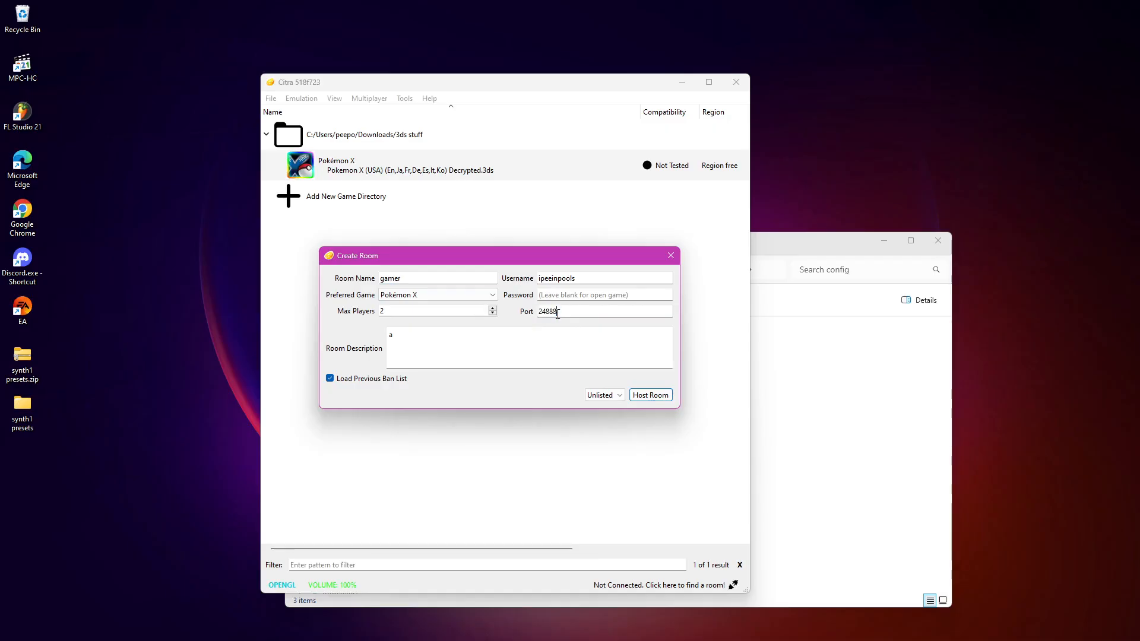
left_click(604, 311)
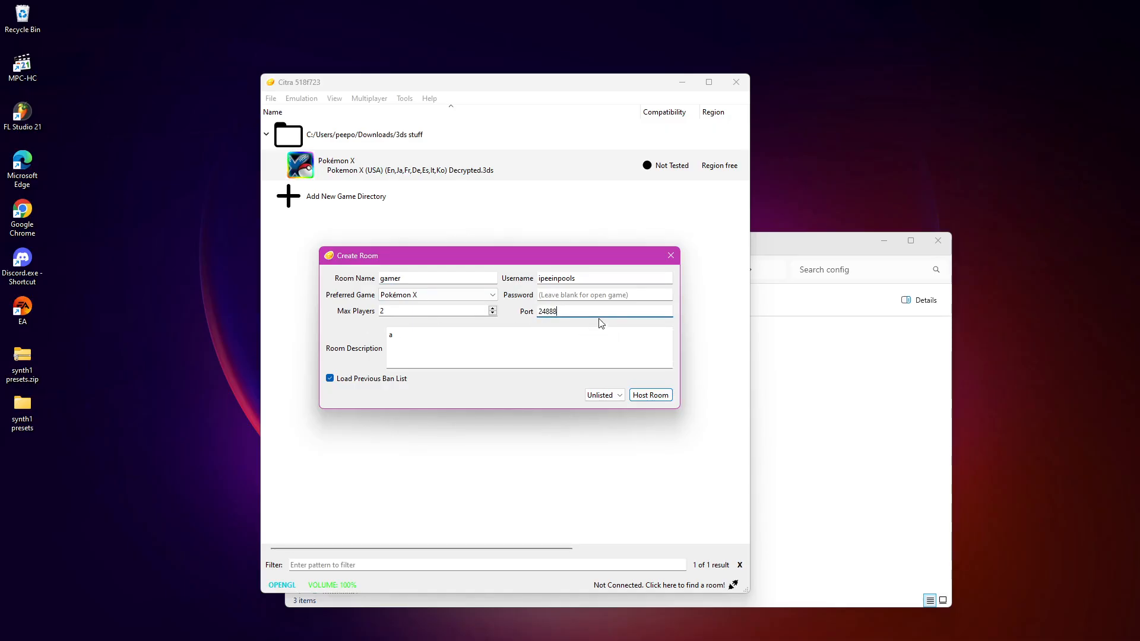
left_click(603, 295)
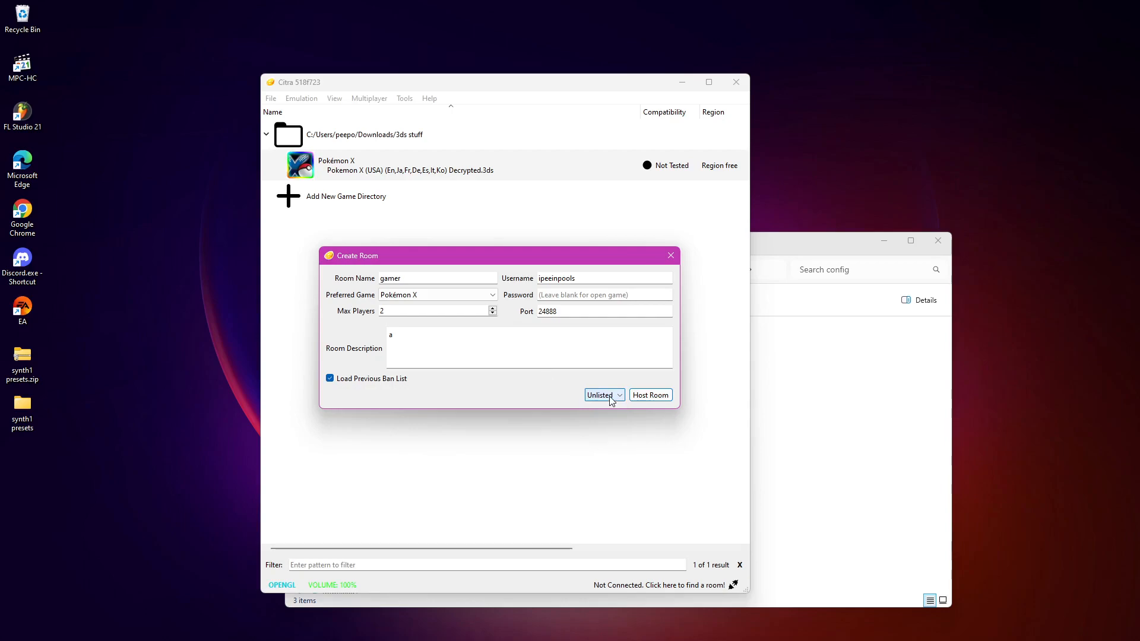
mouse_move(608, 399)
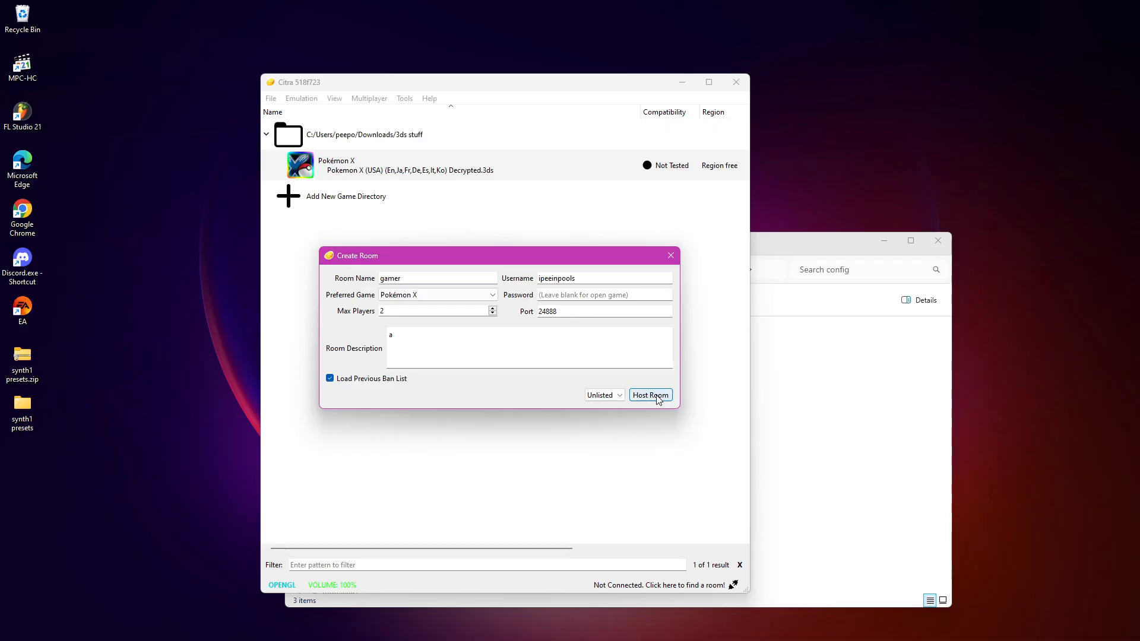
left_click(650, 395)
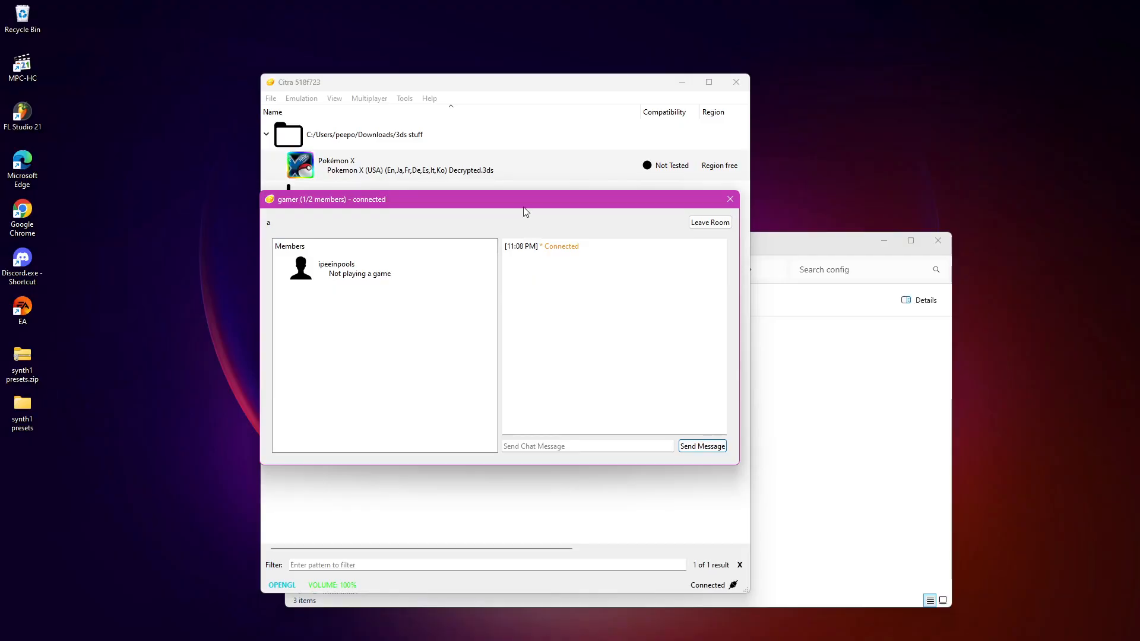
Step: Reach Direct Connect to Room while the gamer room stays hosted
left_click(369, 99)
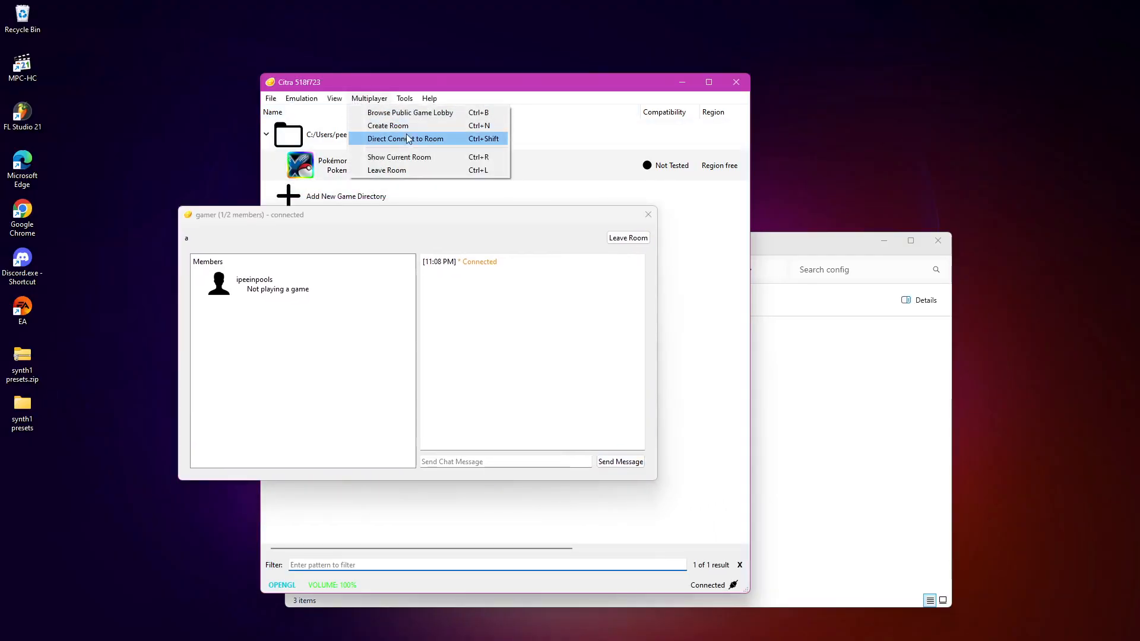
left_click(430, 145)
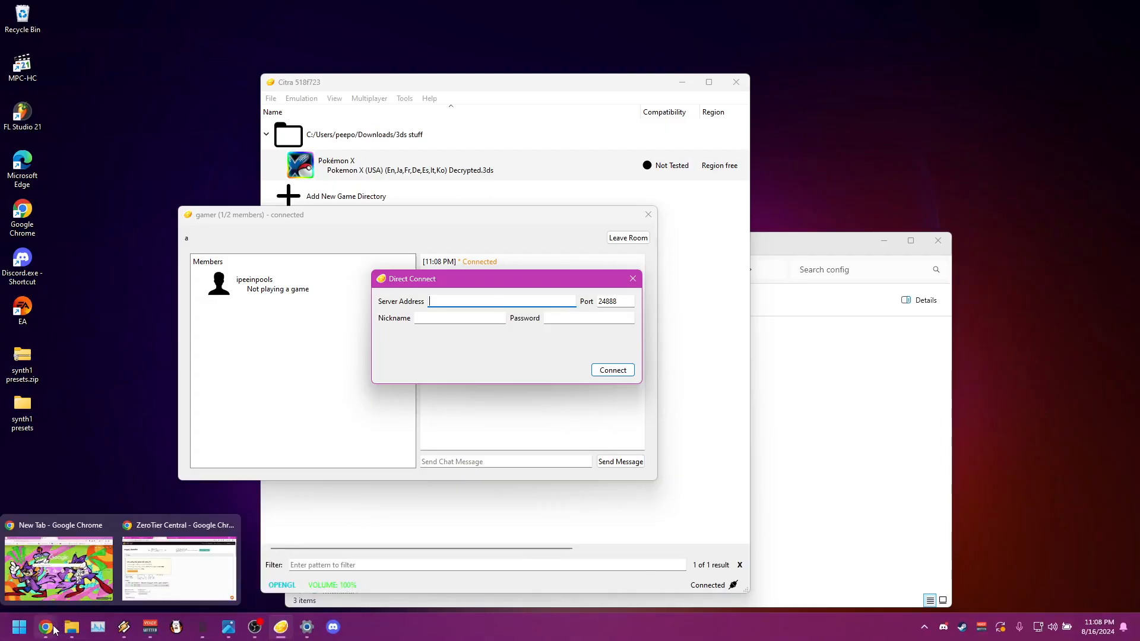
Step: Switch to ZeroTier Central and select the member's managed IP 172.25.39.174
left_click(47, 627)
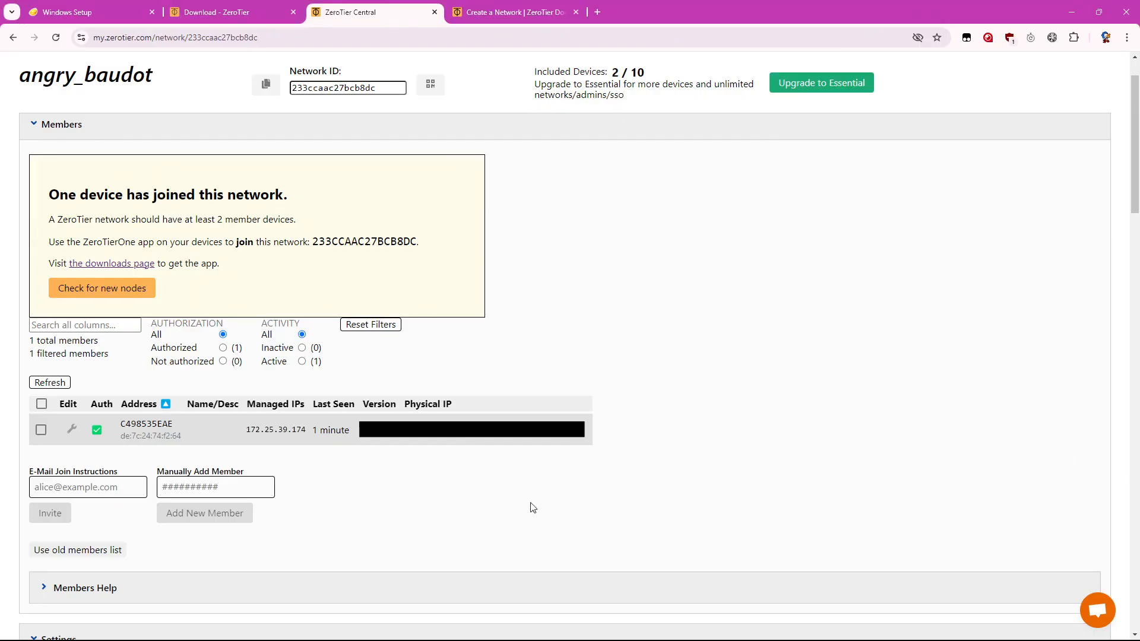
double_click(274, 430)
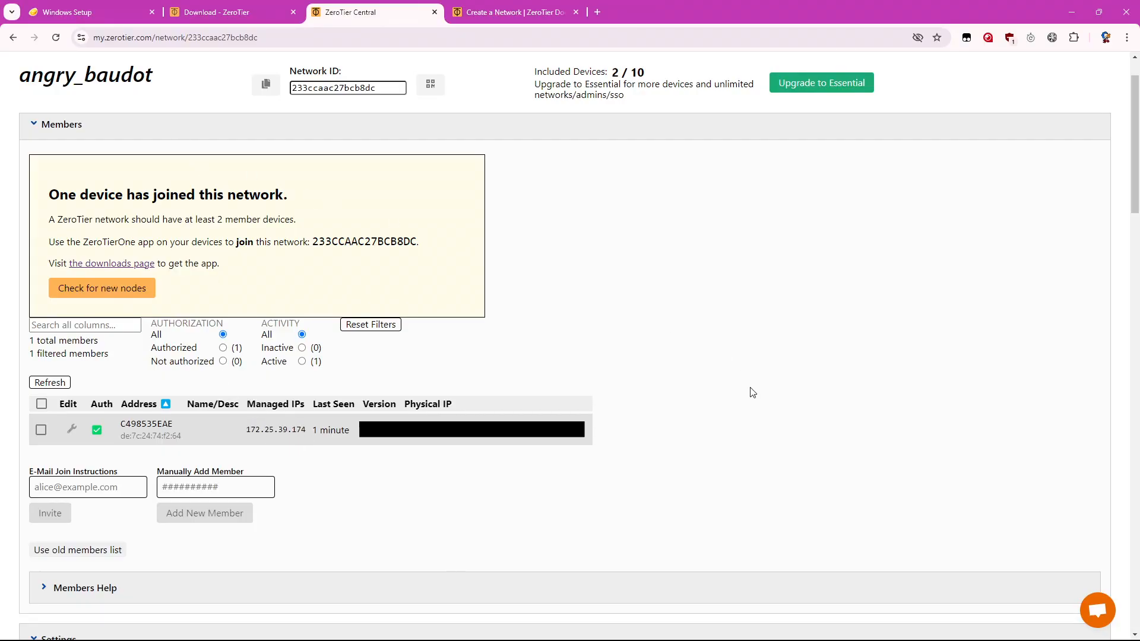
mouse_move(316, 456)
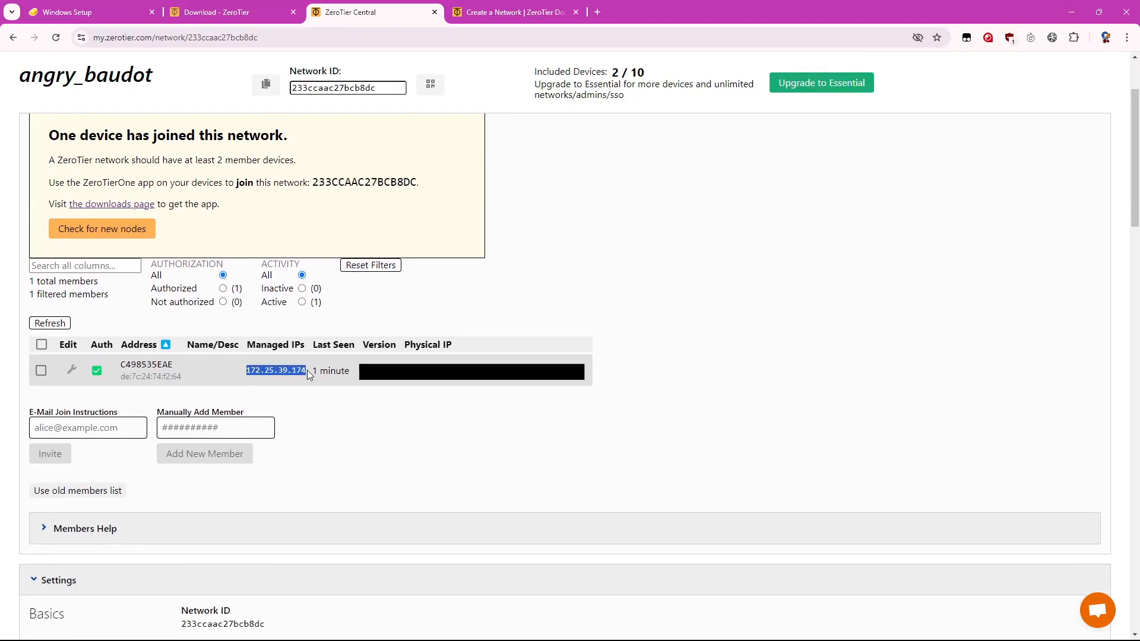
mouse_move(274, 371)
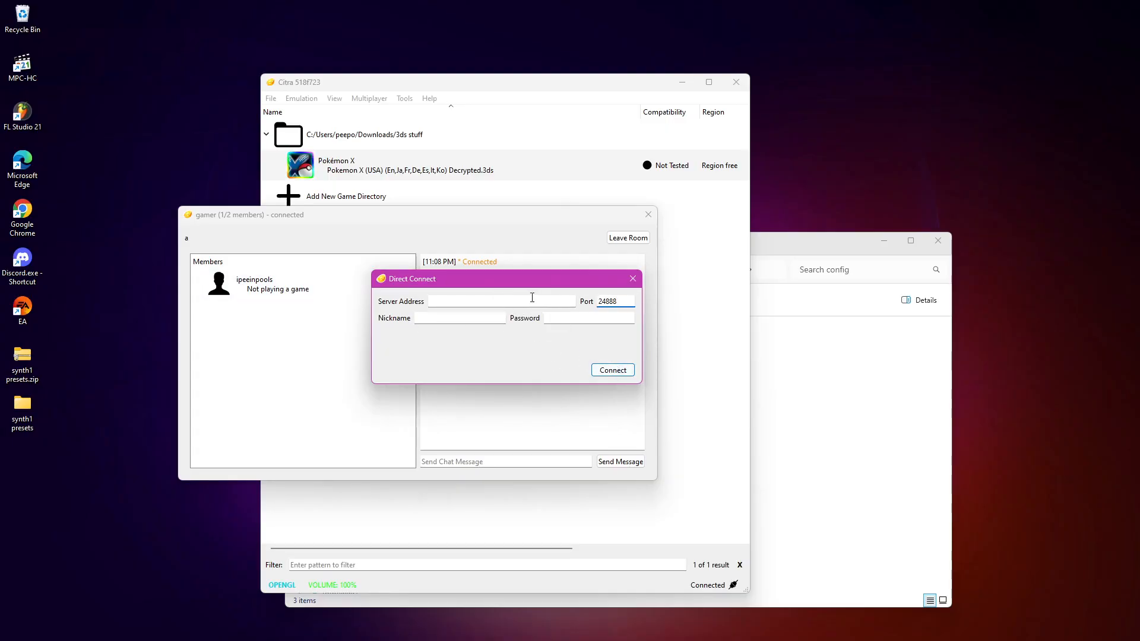
left_click(631, 278)
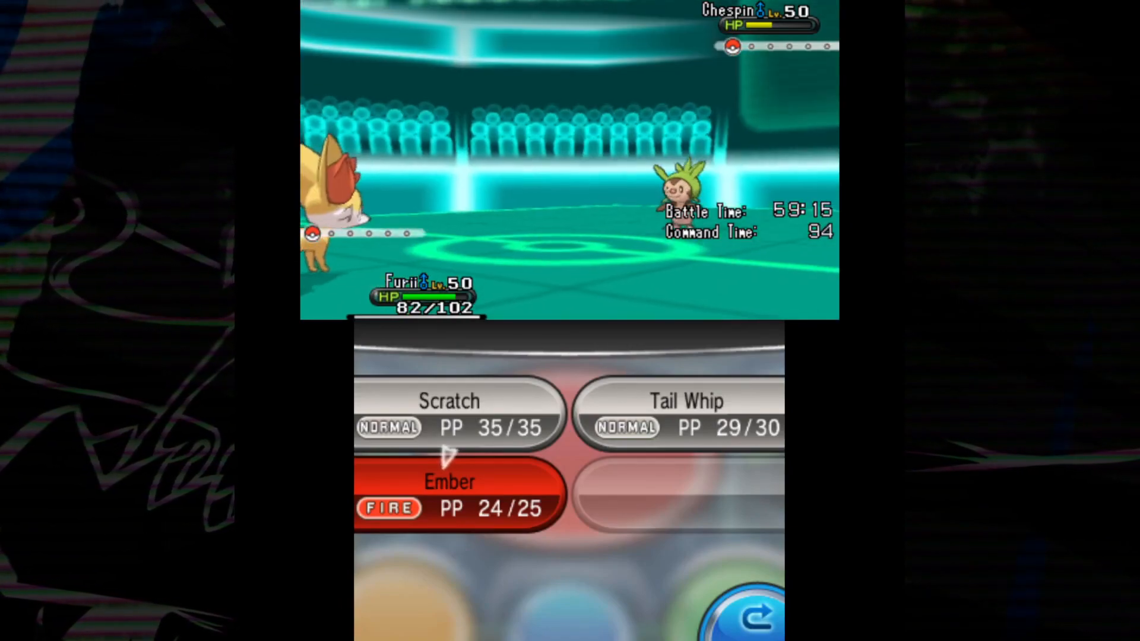
Step: End the Fennekin-versus-Chespin battle, leave the Colosseum menu and agree to do something else
left_click(449, 494)
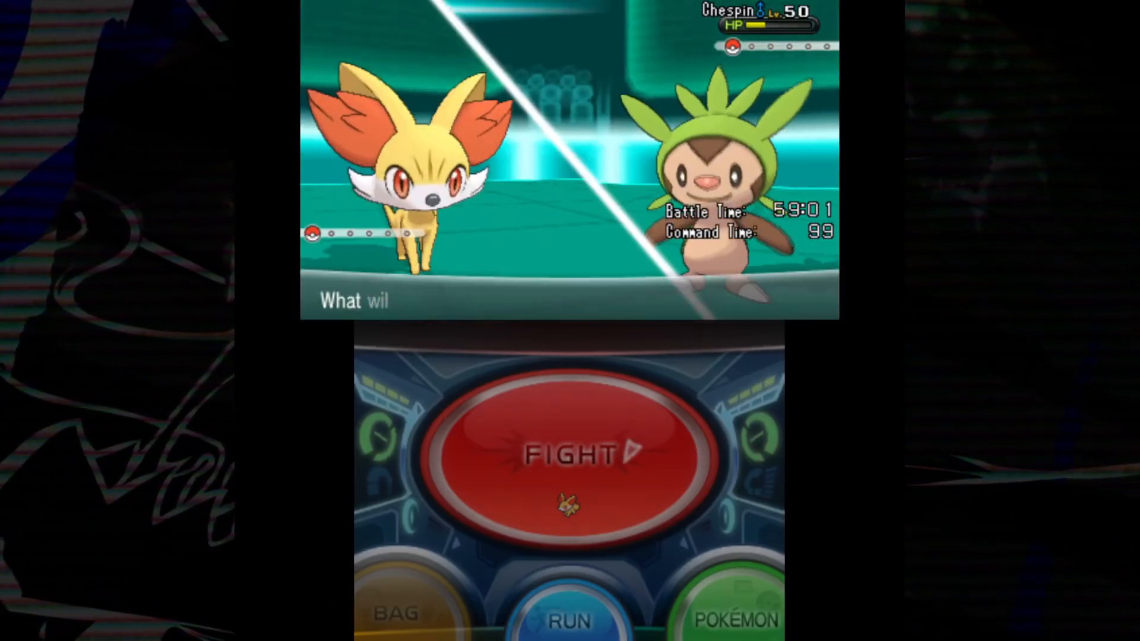
left_click(570, 455)
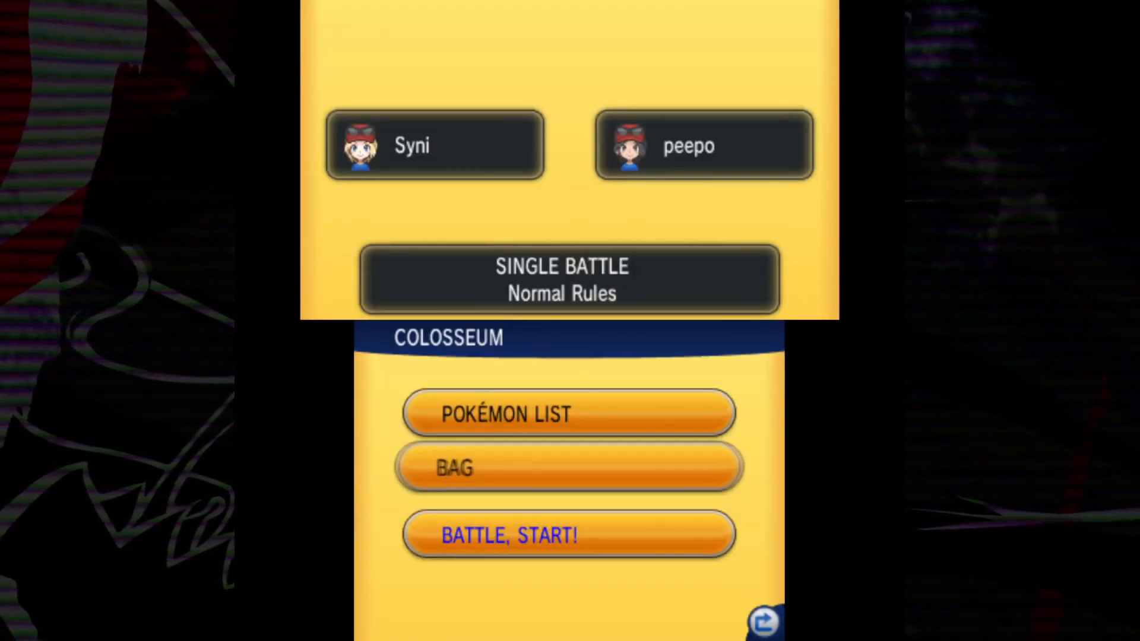
left_click(568, 536)
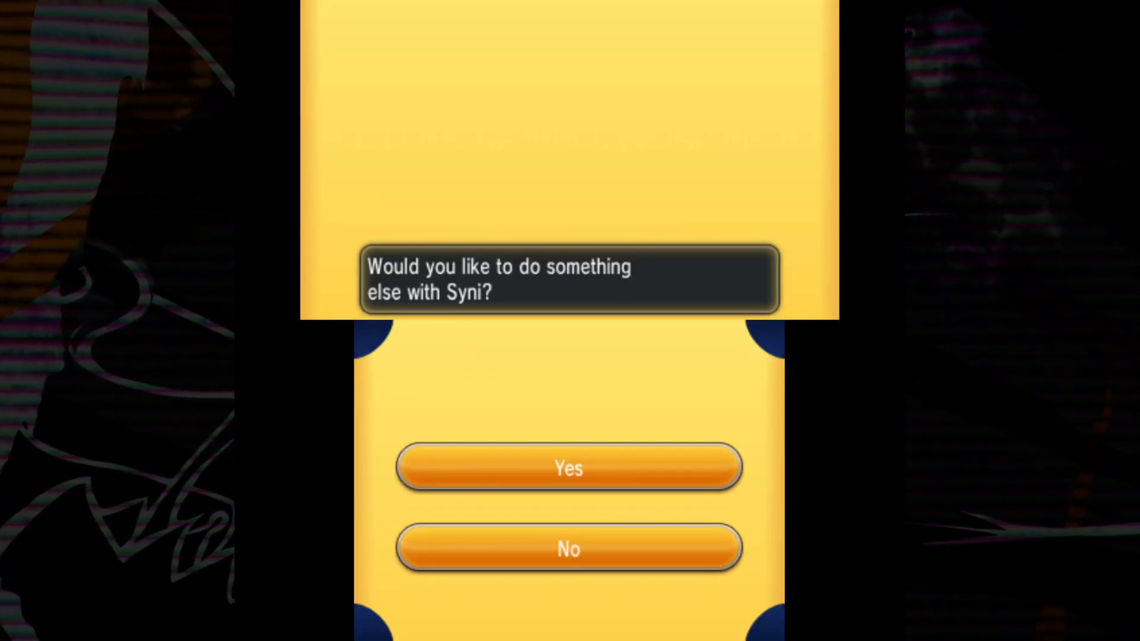
left_click(569, 468)
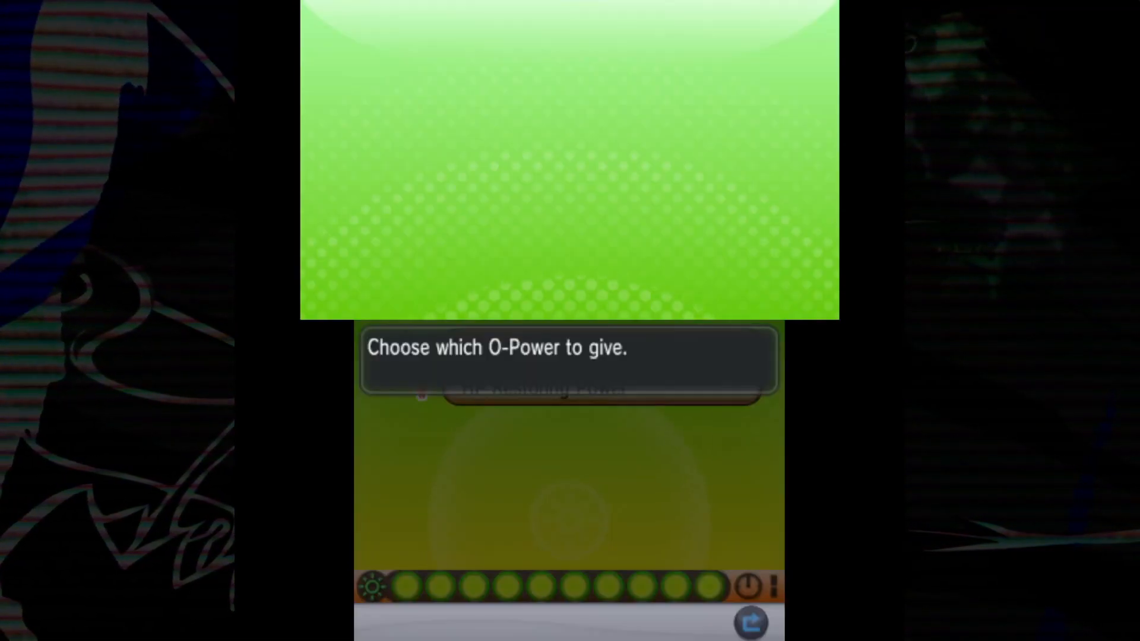